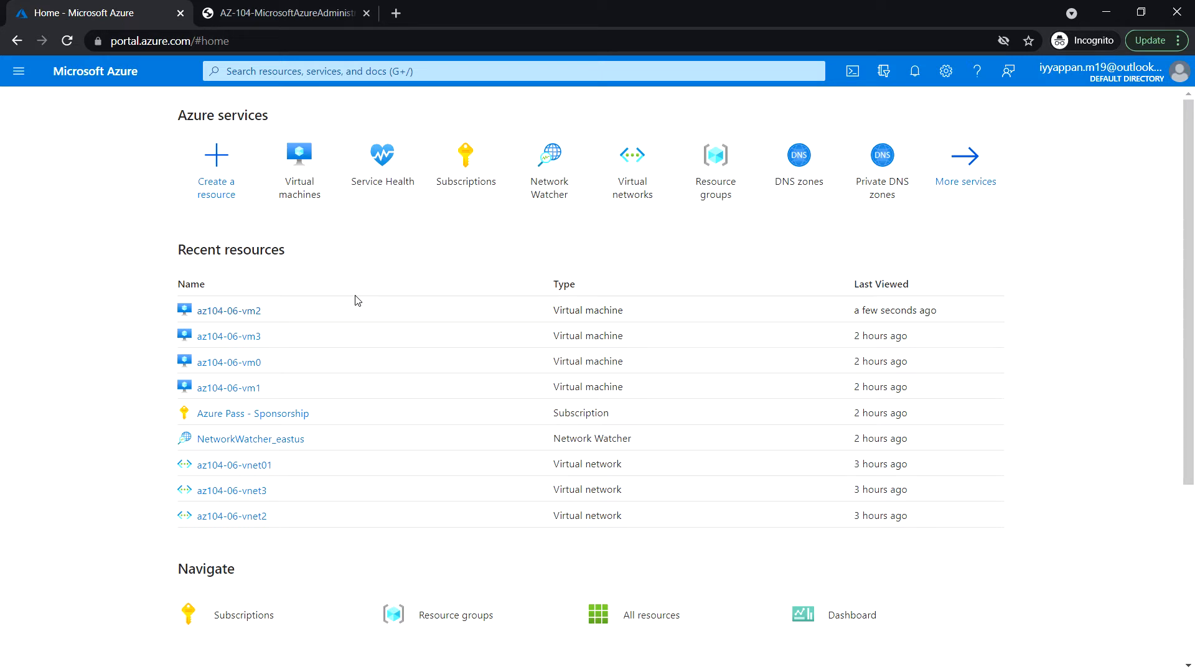
pyautogui.moveTo(332, 94)
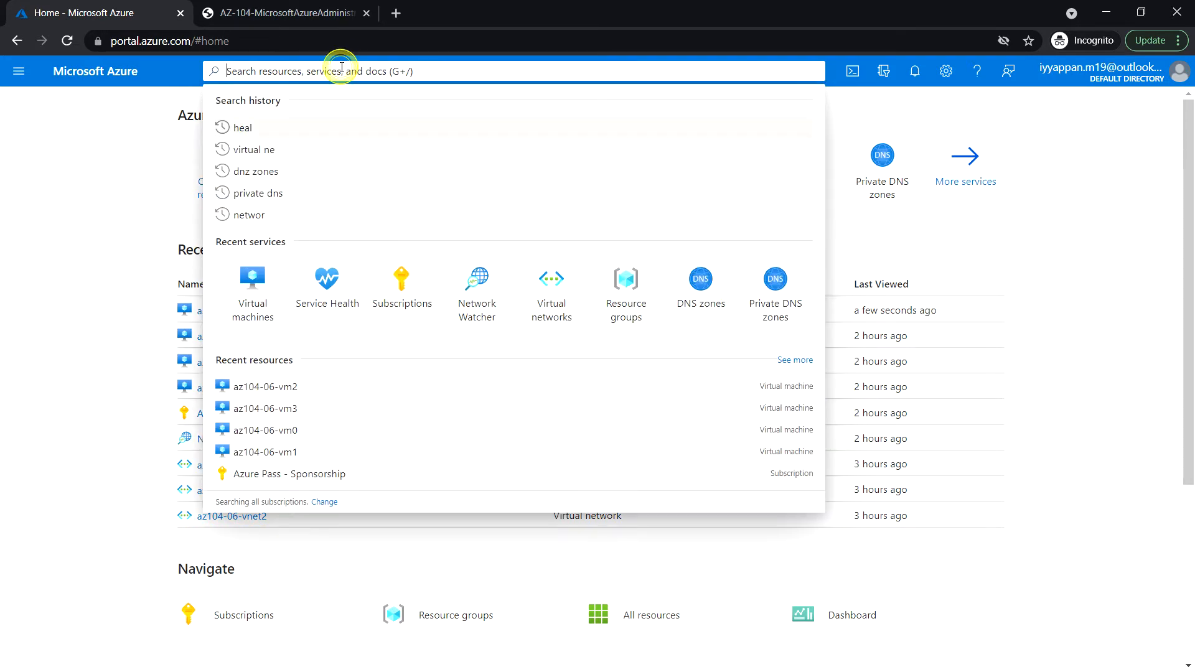
# Step: Search 'netw' and open the Network Watcher service
pyautogui.write('netwo')
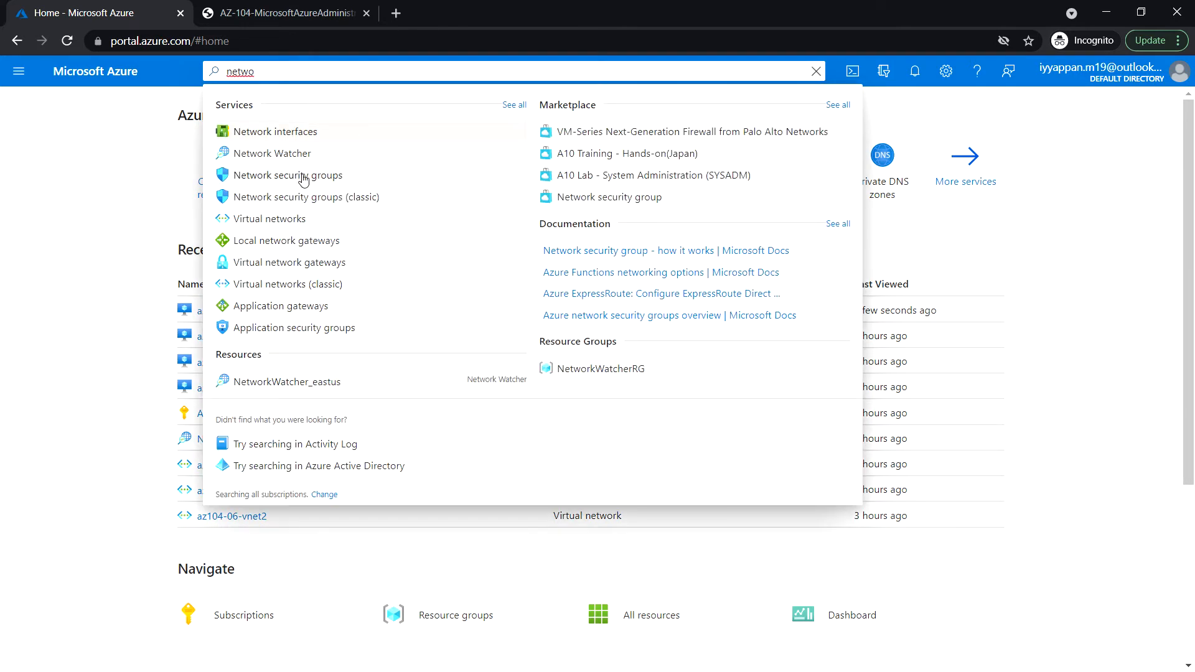
pyautogui.click(273, 153)
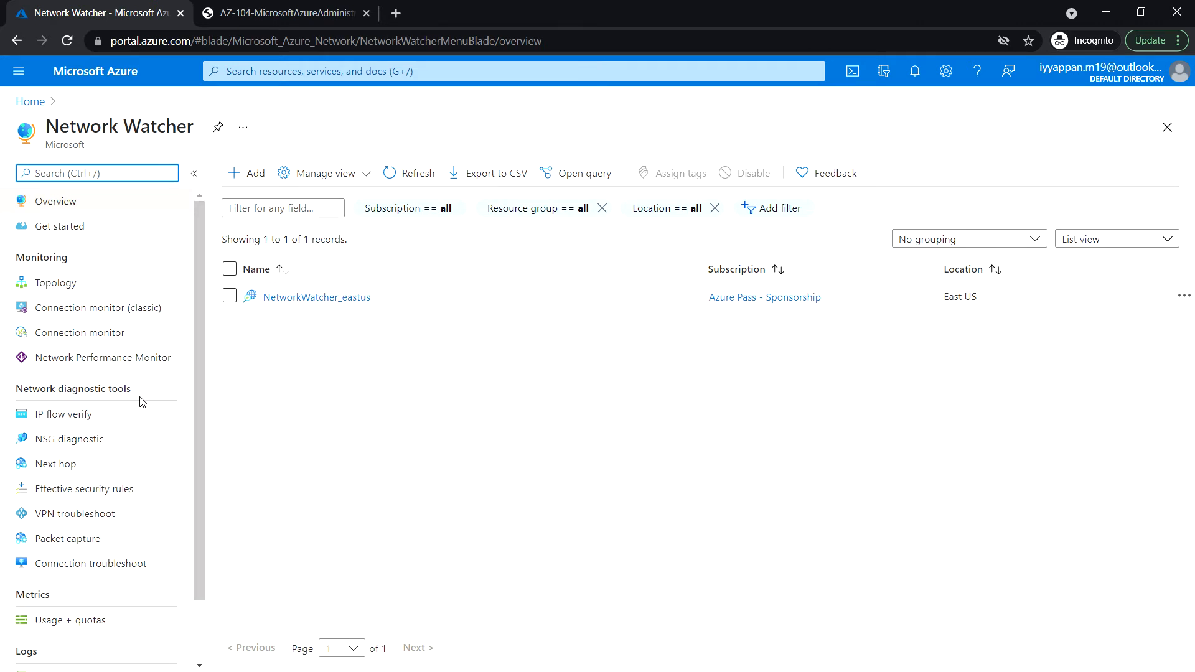
pyautogui.moveTo(122, 573)
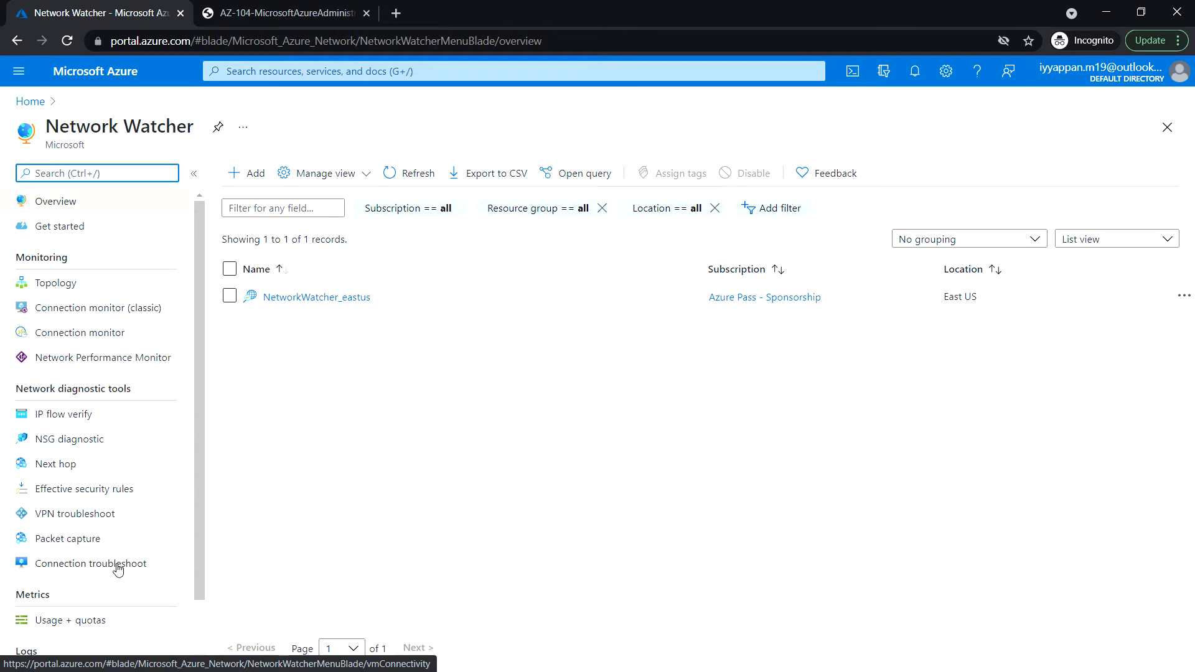
# Step: Open Connection troubleshoot with az104-06-vm0 as the source virtual machine
pyautogui.click(92, 563)
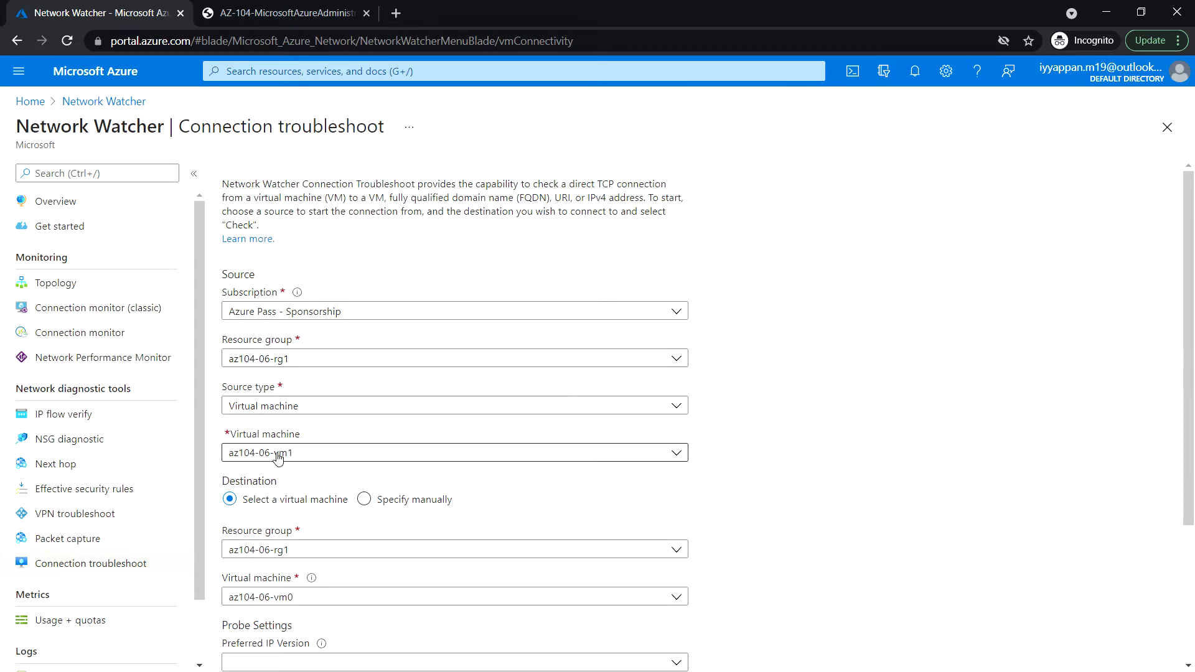
pyautogui.click(453, 452)
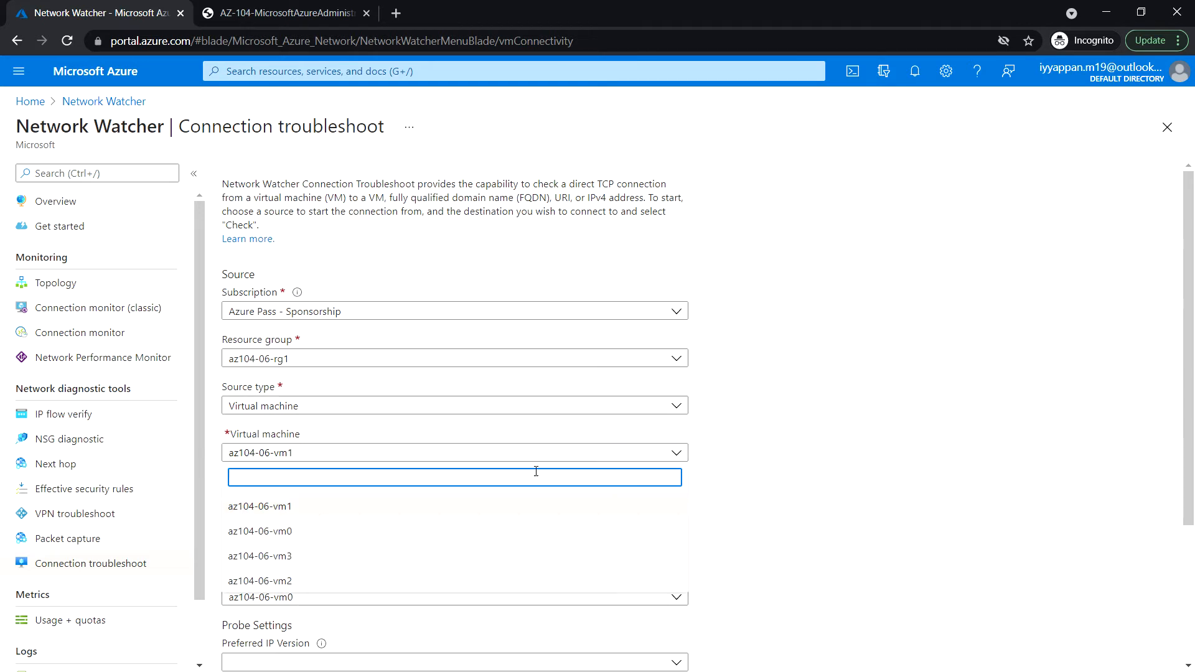
pyautogui.moveTo(346, 537)
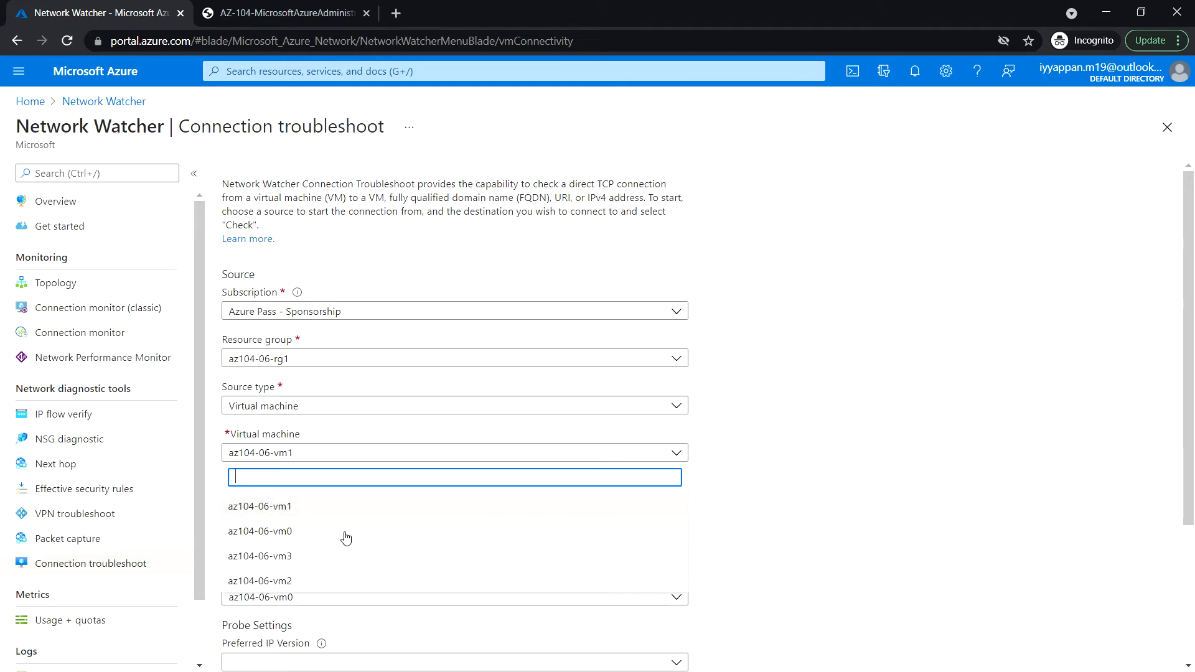
pyautogui.click(260, 531)
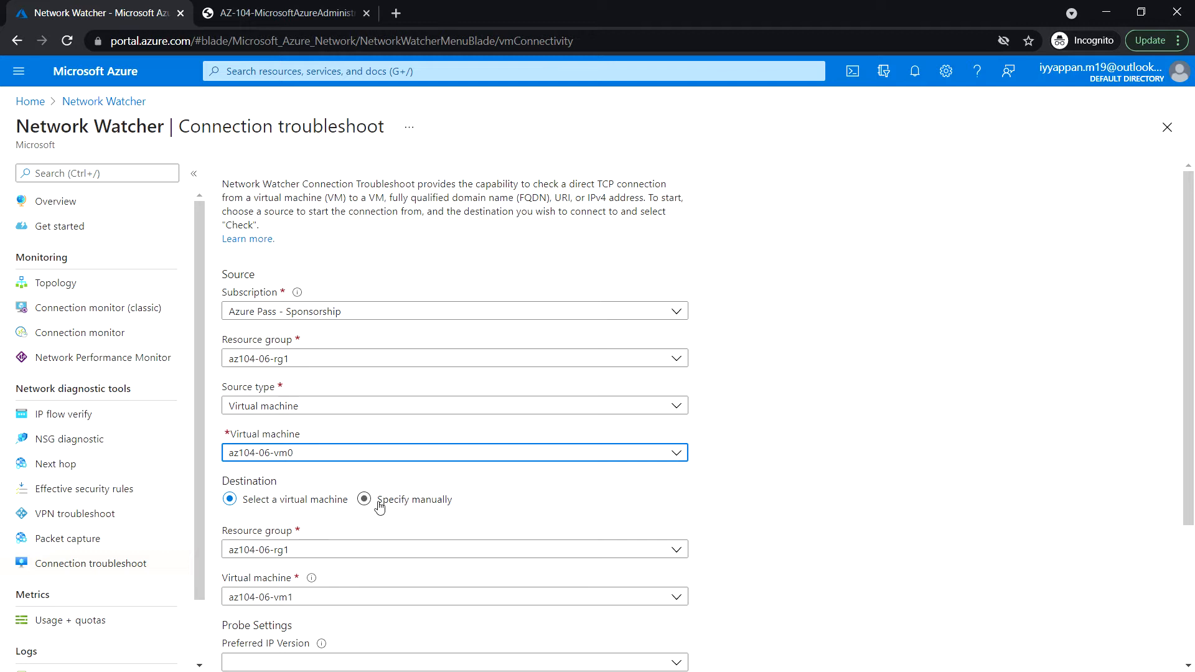
pyautogui.moveTo(385, 499)
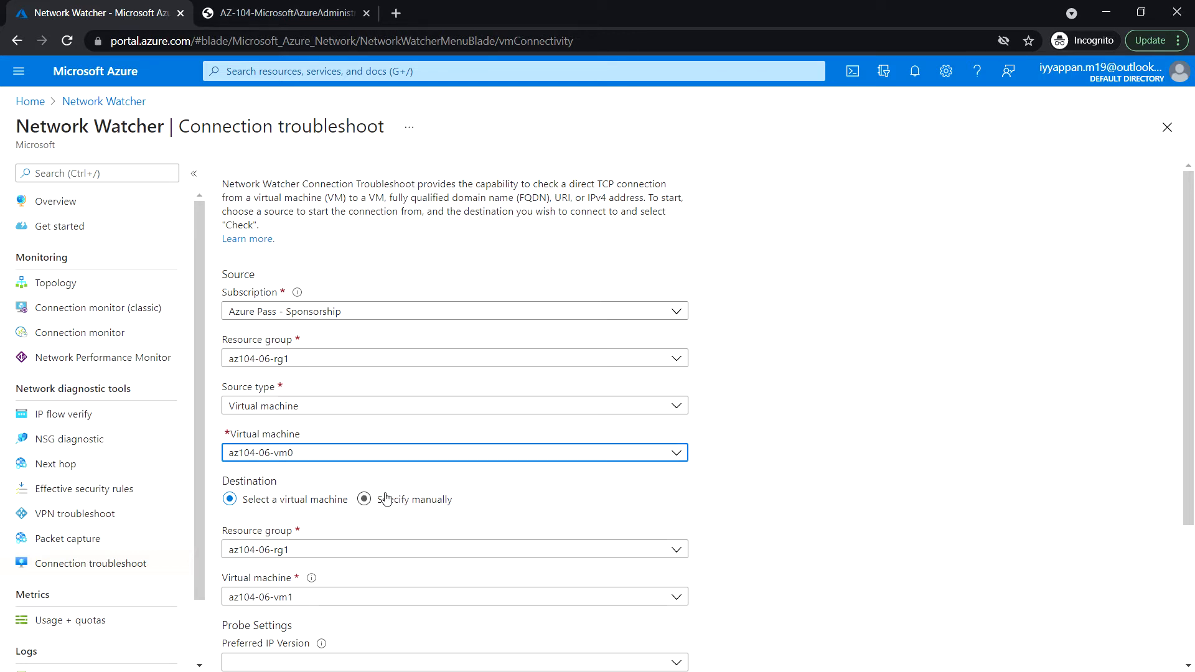
# Step: Switch destination to Specify manually and begin entering address 10.62.0.4
pyautogui.click(365, 499)
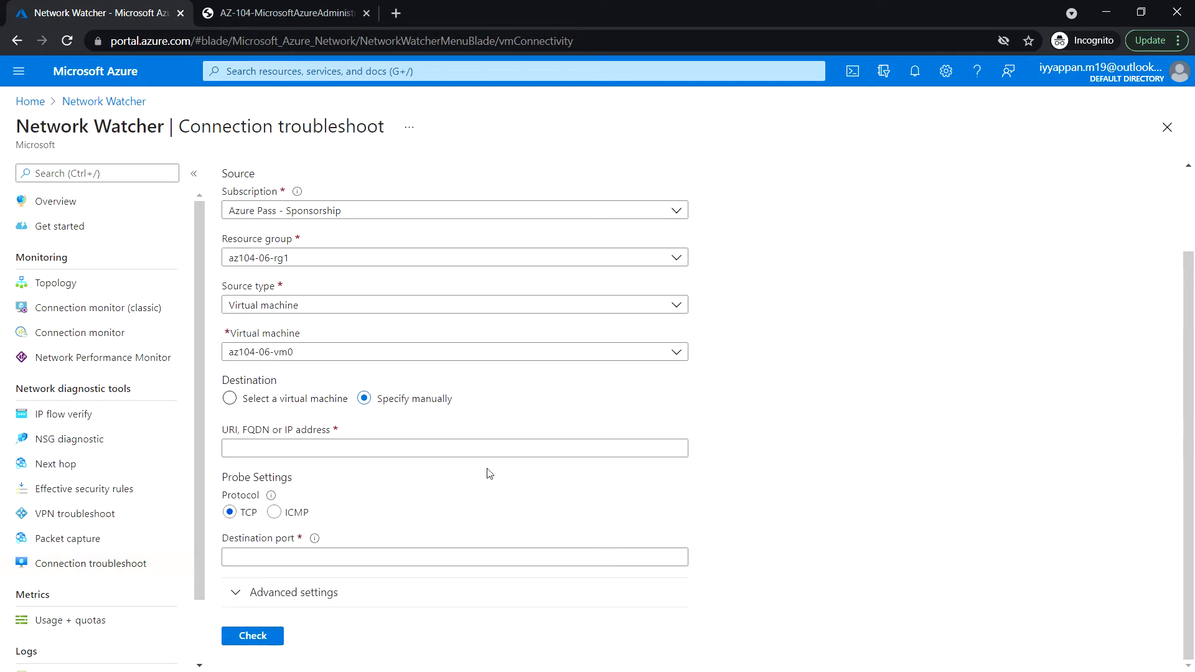
pyautogui.click(454, 448)
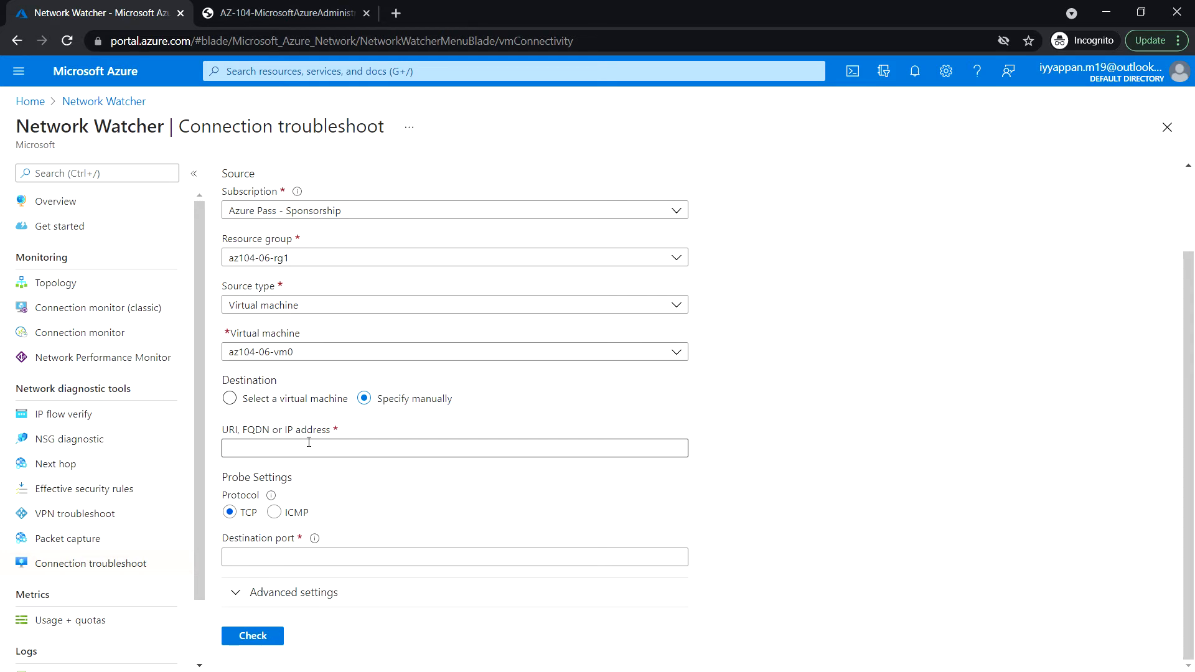
pyautogui.click(453, 448)
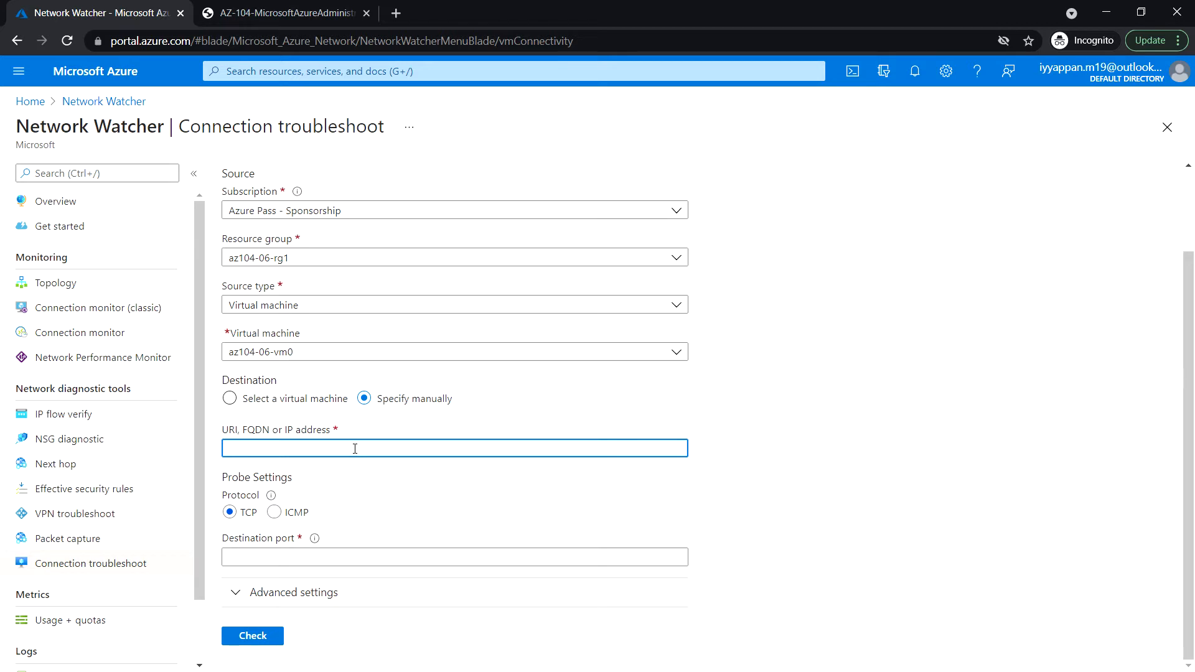
pyautogui.write('10')
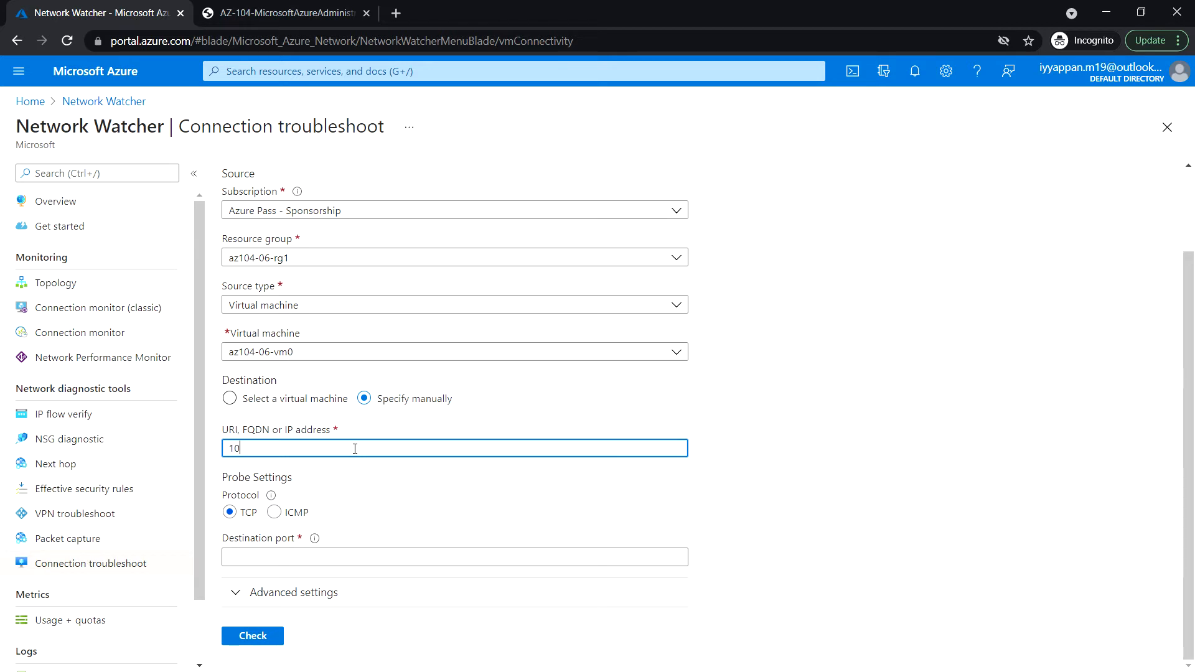
pyautogui.write('.62.0.4')
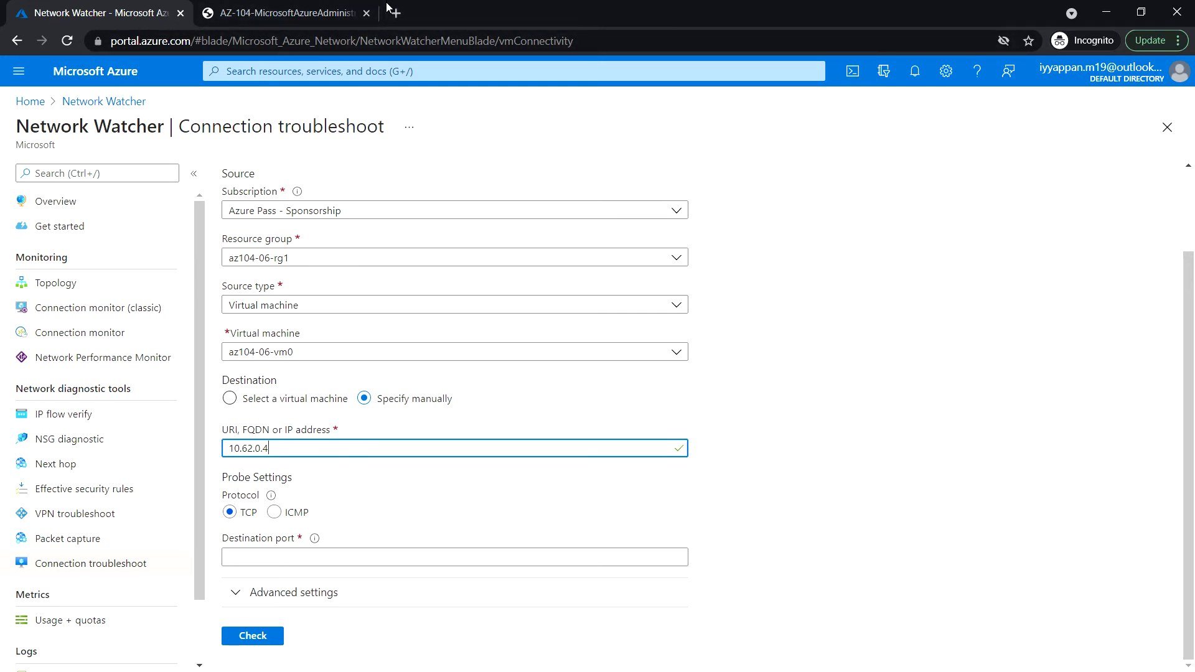
# Step: In a new tab, verify az104-06-vm2's private IP is 10.62.0.4, then return
pyautogui.click(581, 13)
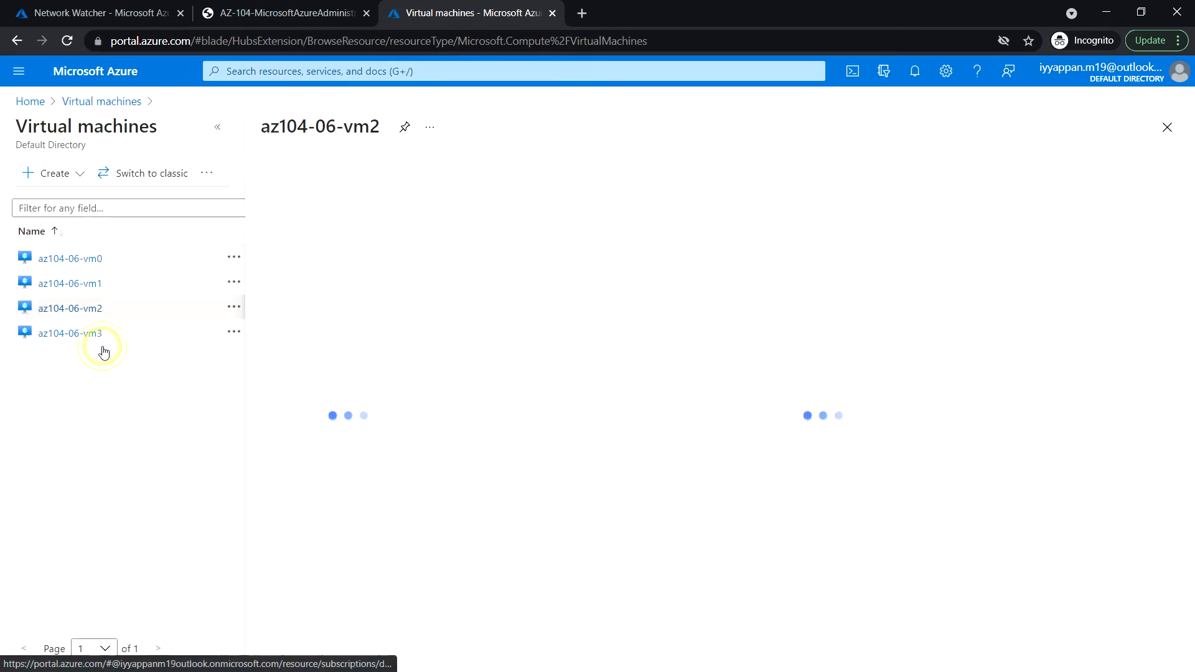
pyautogui.click(70, 333)
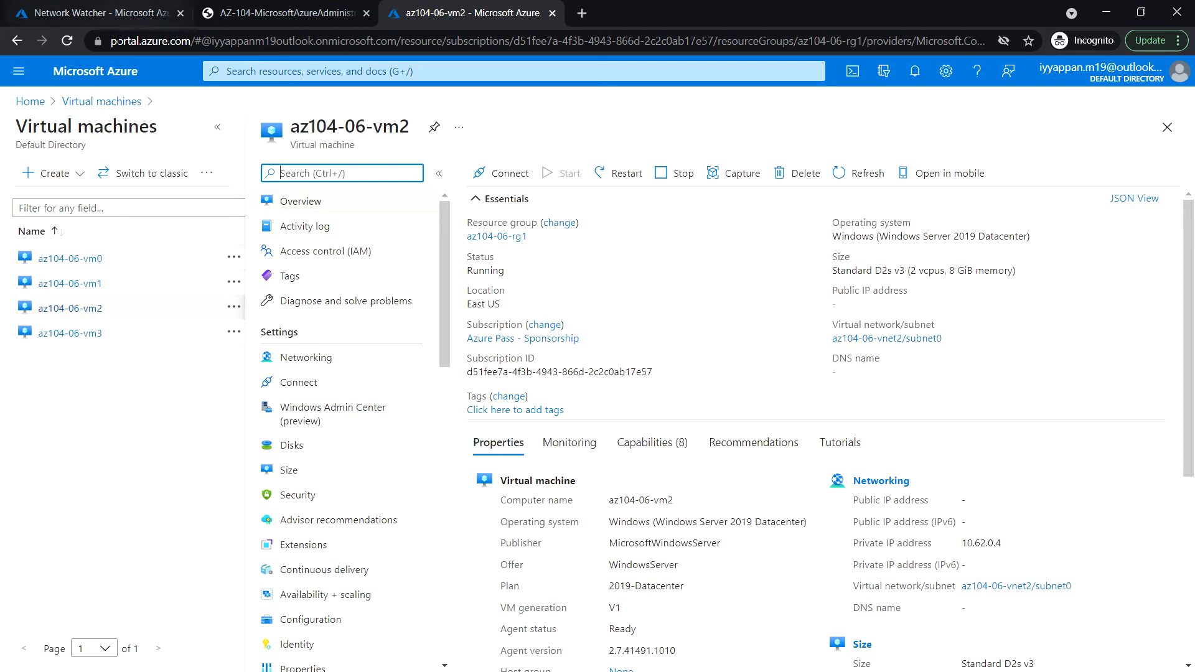
pyautogui.click(99, 13)
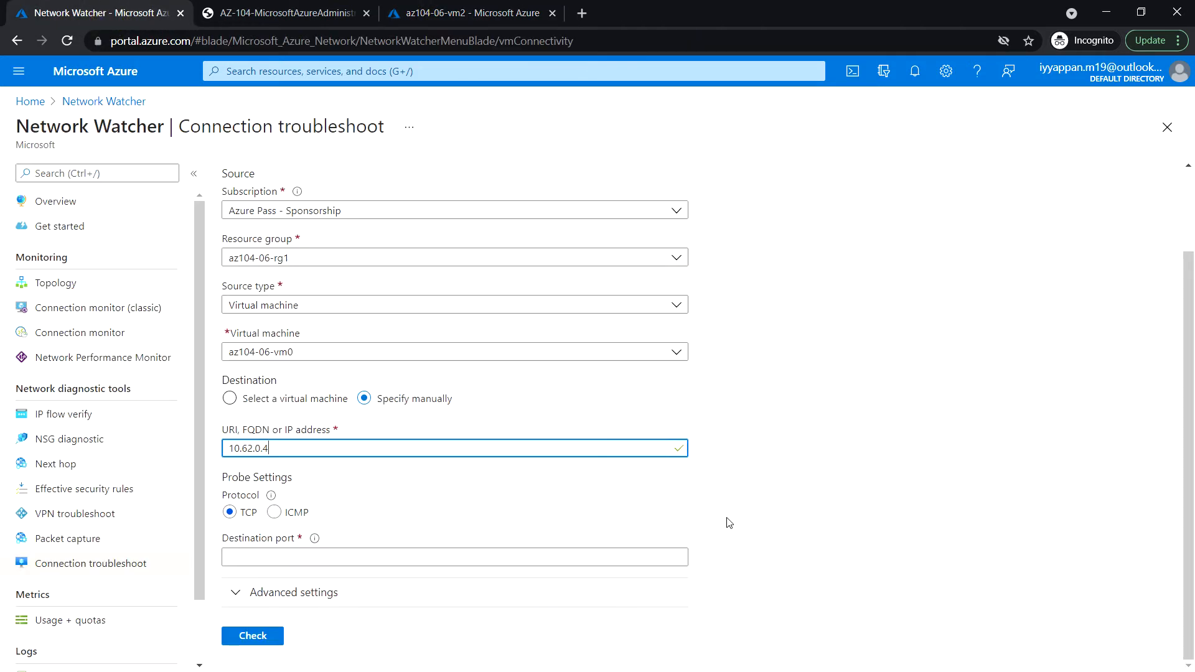
pyautogui.moveTo(262, 508)
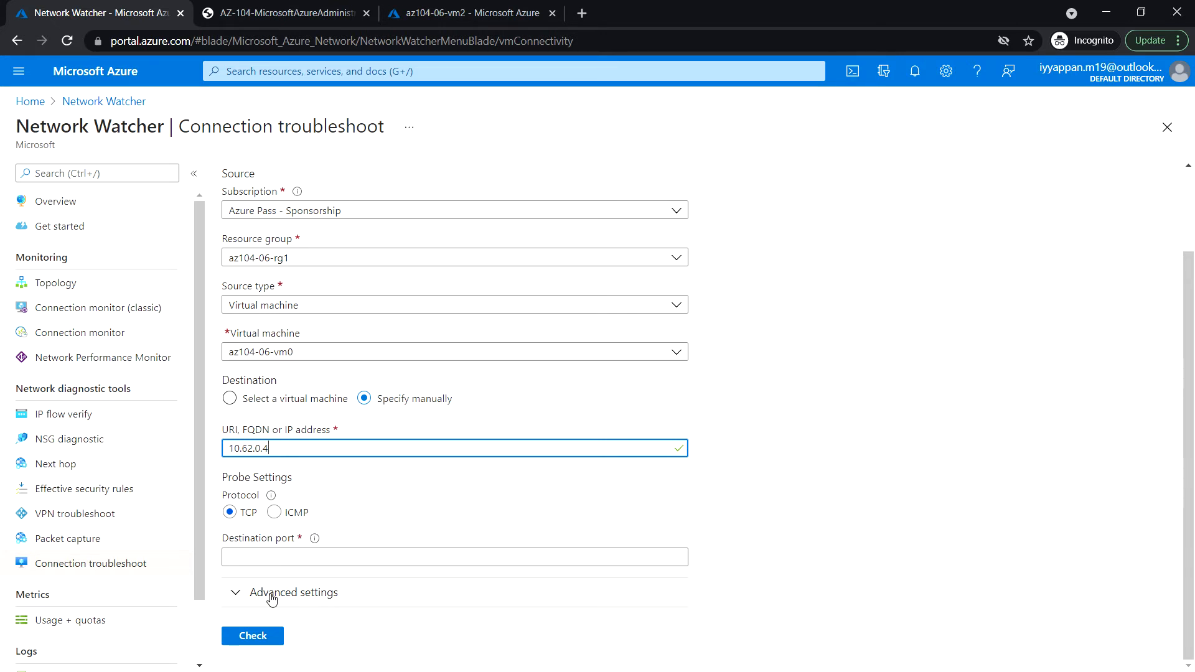
# Step: Enter destination port 3389, expand Advanced settings, and start the check
pyautogui.click(455, 557)
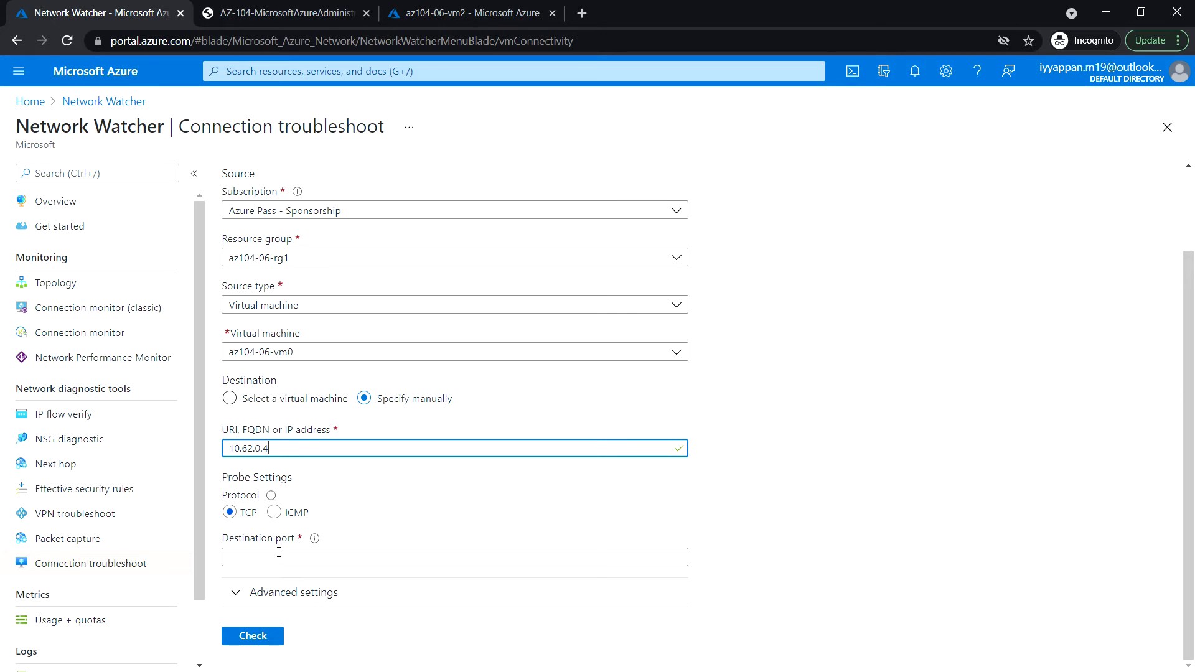
pyautogui.click(455, 557)
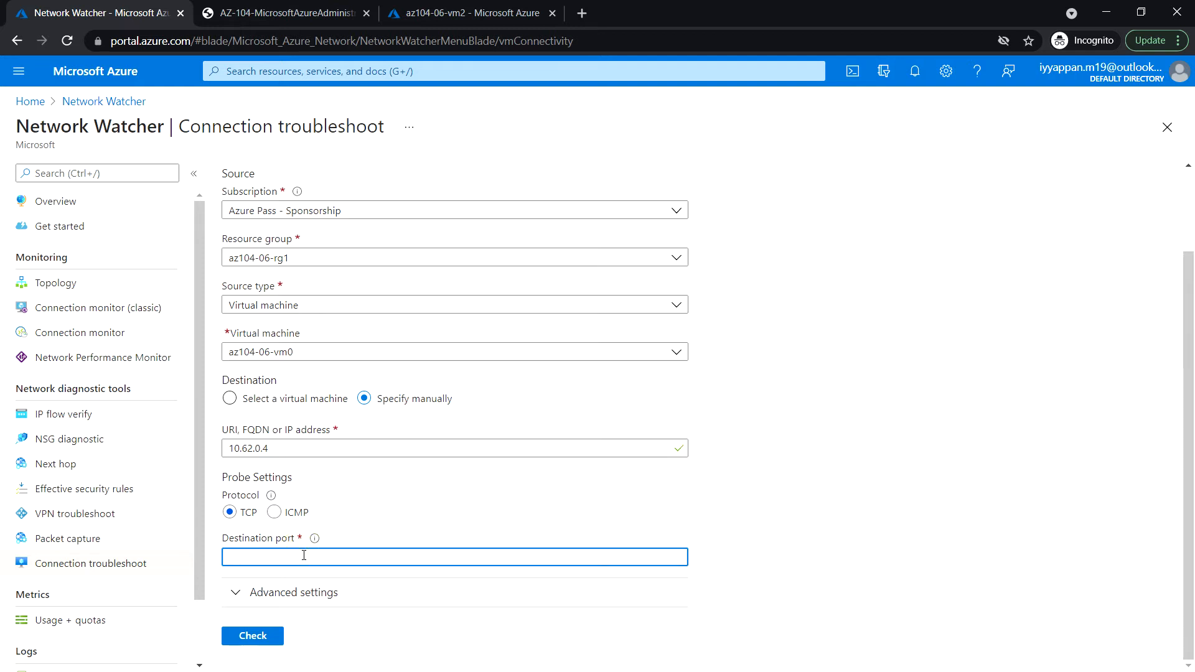
pyautogui.write('3389')
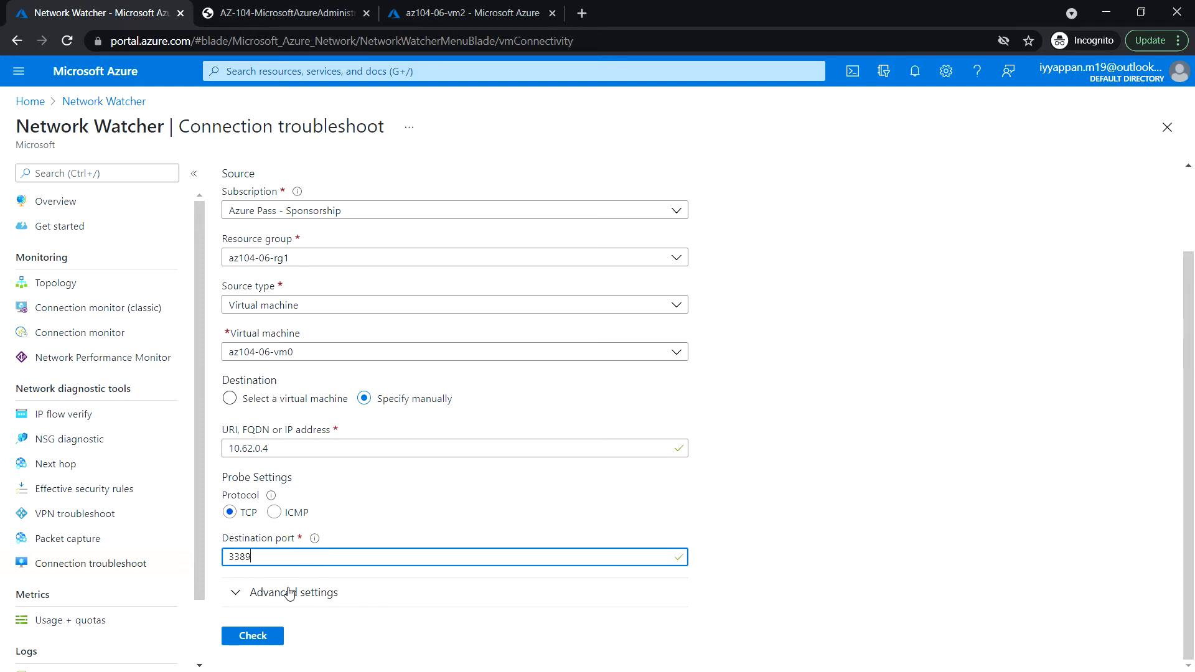
pyautogui.click(293, 592)
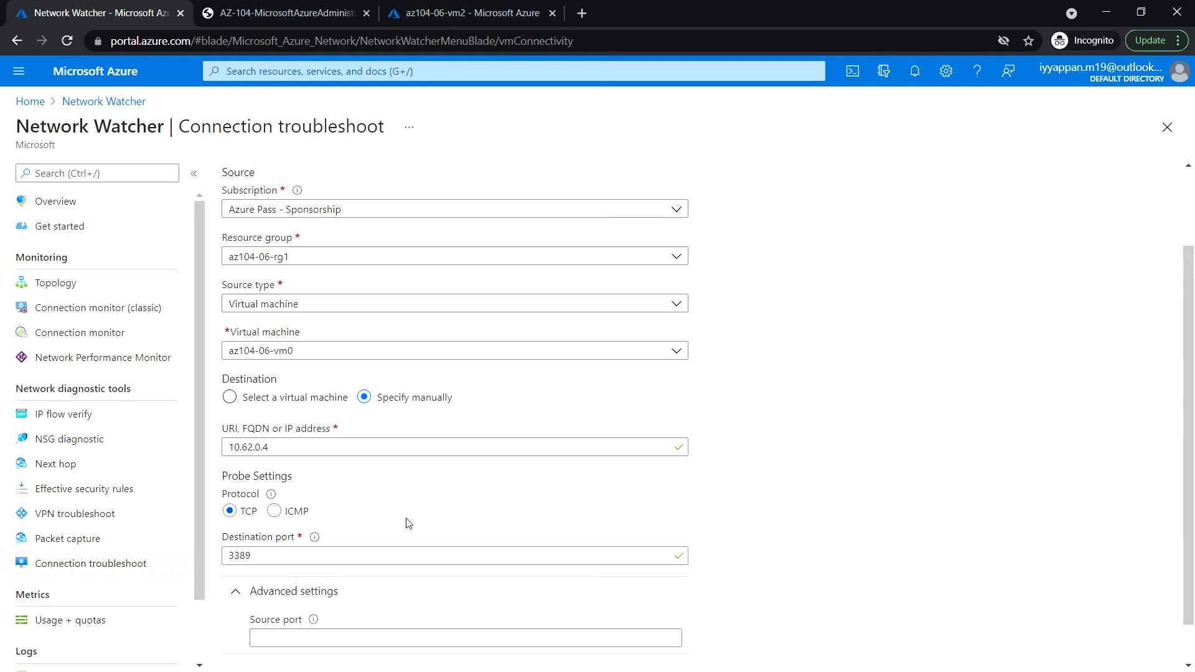
pyautogui.scroll(-3)
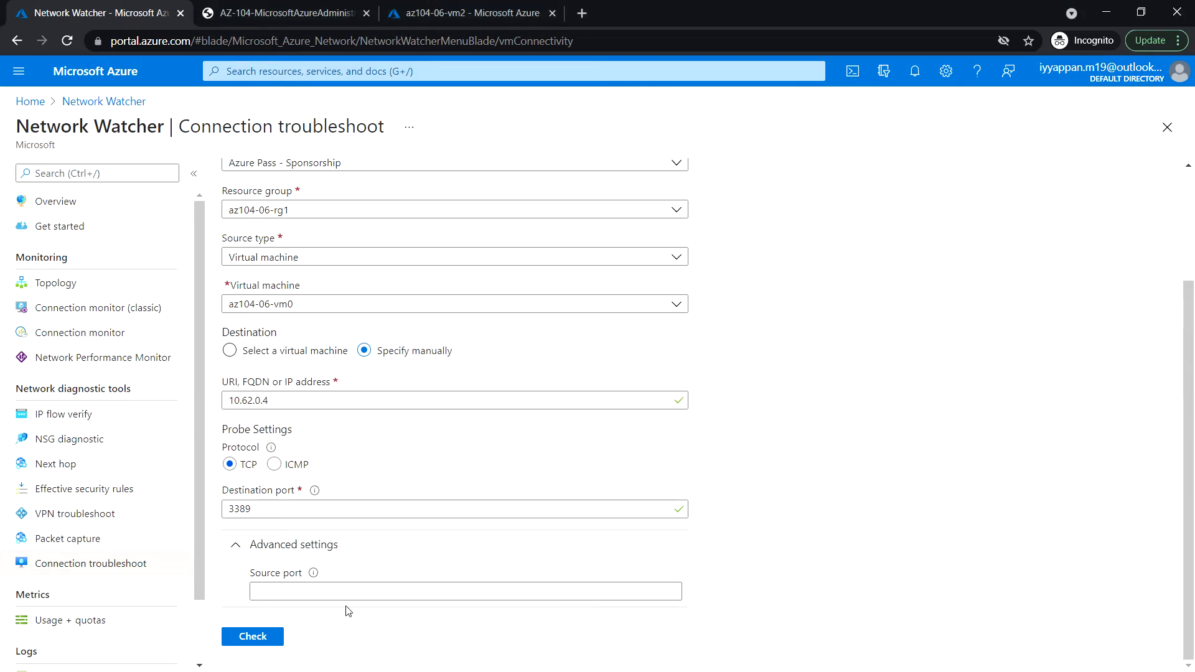
pyautogui.click(252, 636)
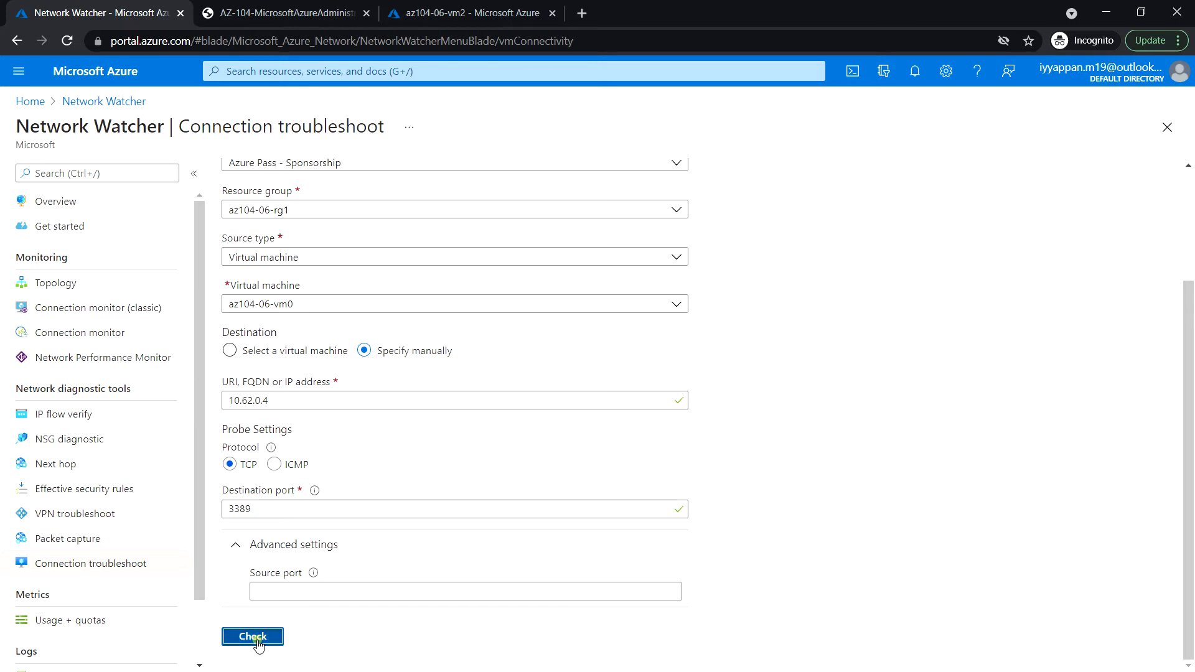
# Step: Run the check and review results: Reachable, 1 ms latency, 66 probes, none failed
pyautogui.click(252, 636)
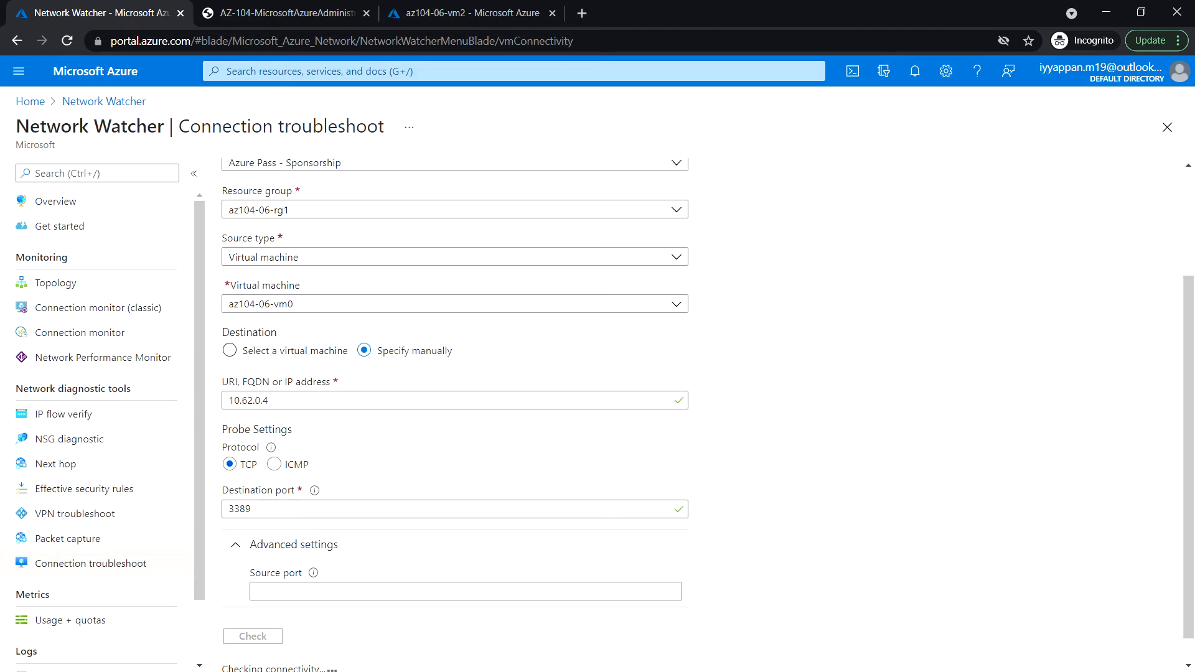
pyautogui.moveTo(638, 489)
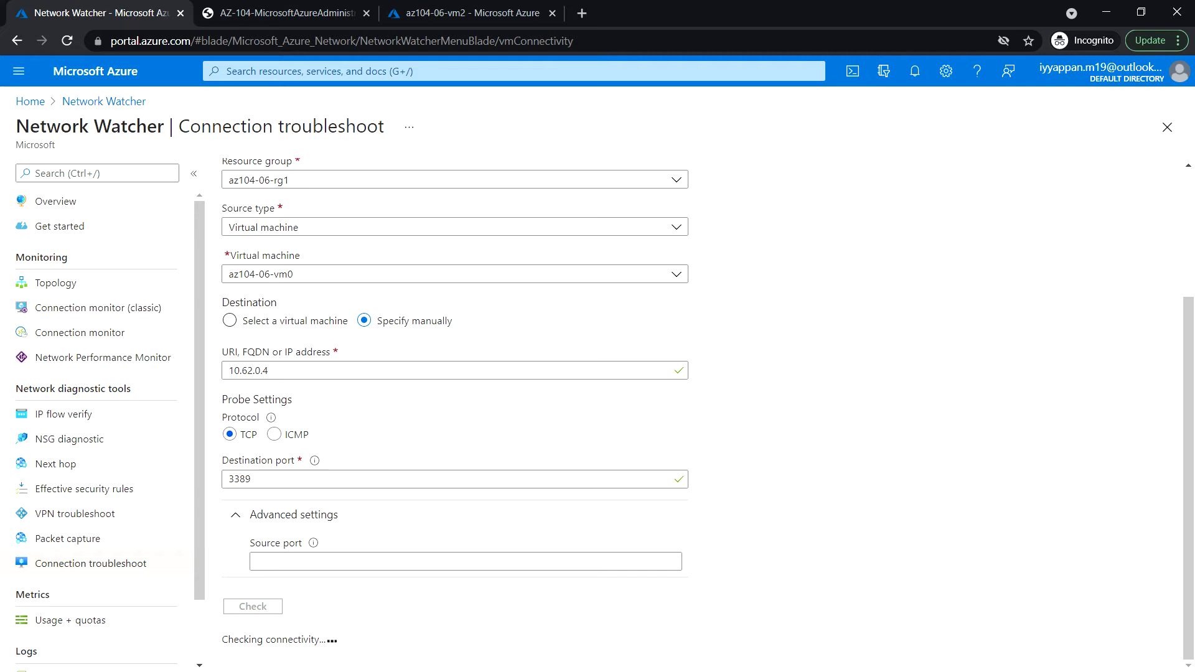
pyautogui.click(252, 605)
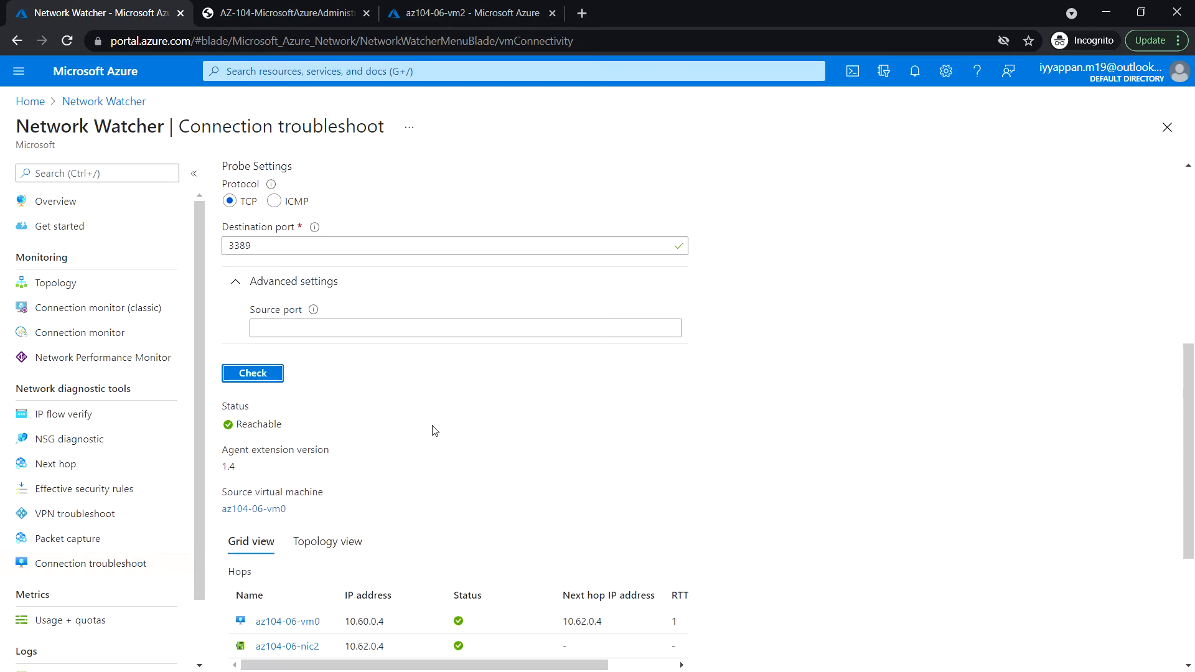
pyautogui.scroll(-3)
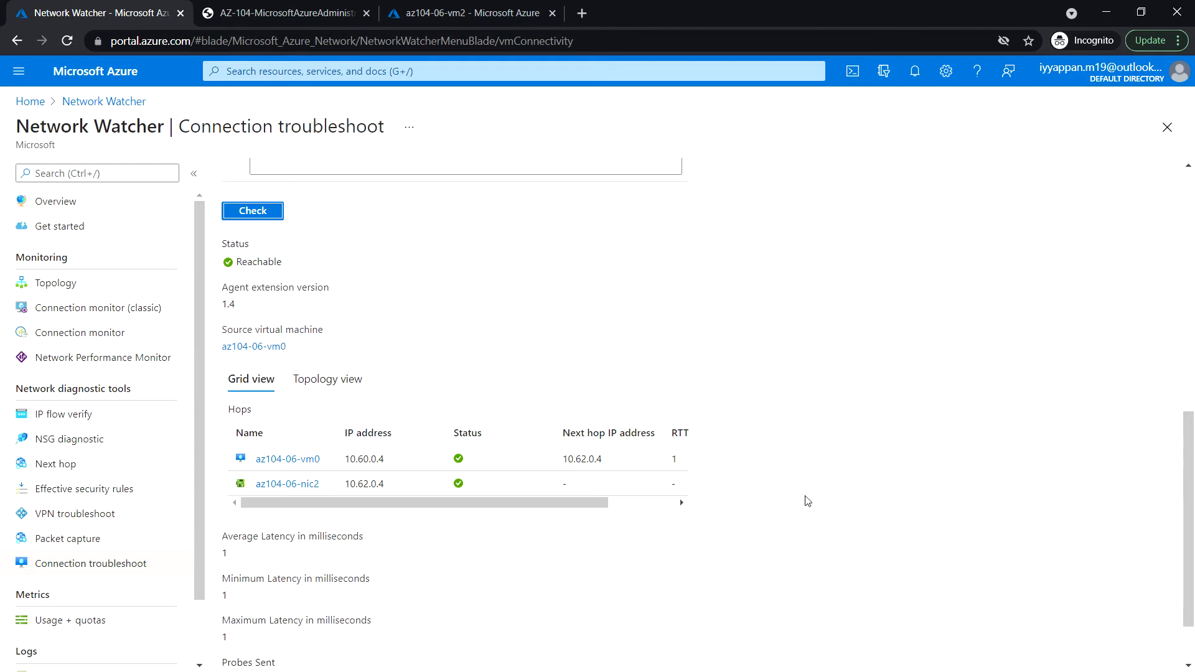
pyautogui.moveTo(835, 478)
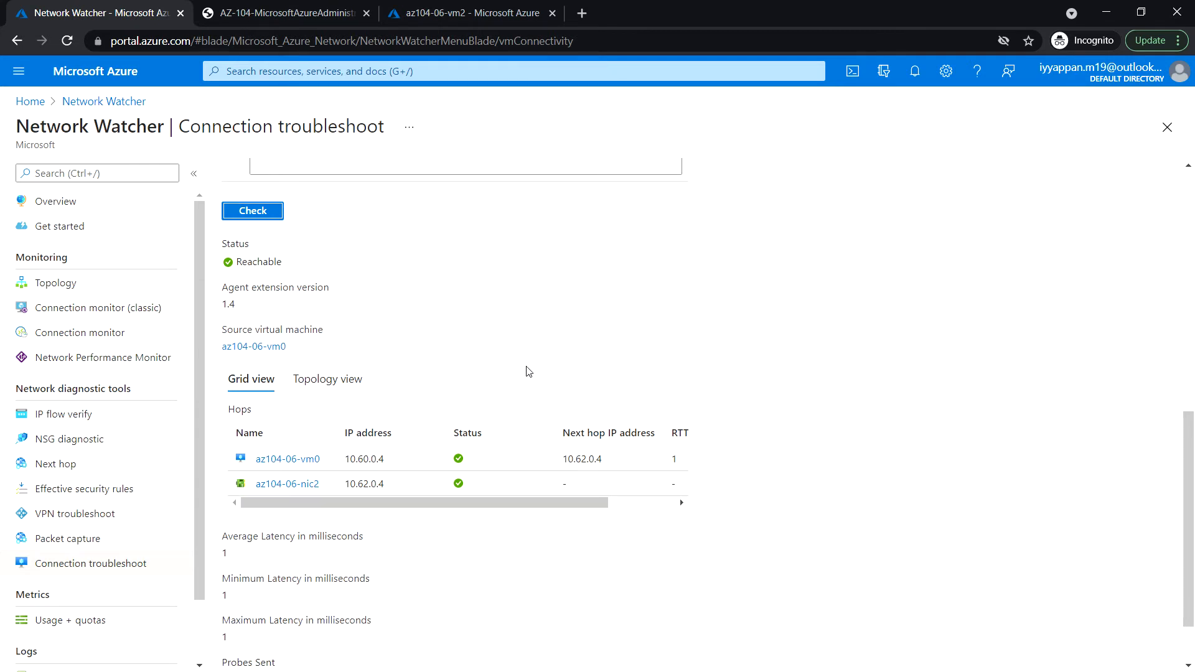
pyautogui.moveTo(489, 411)
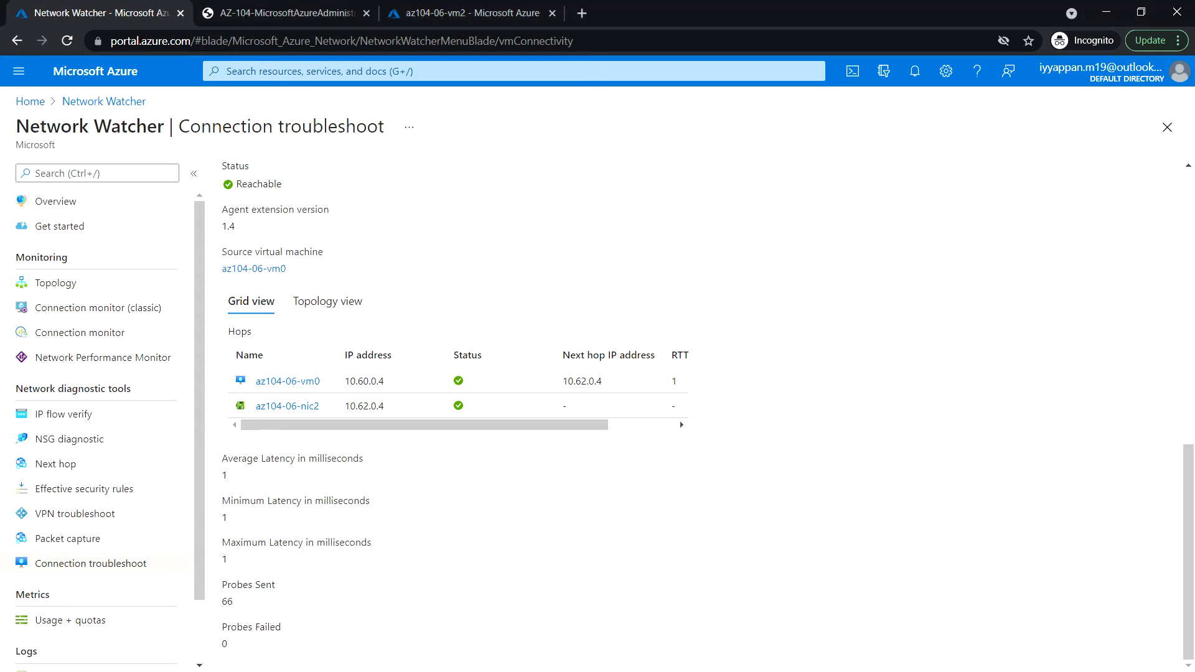
pyautogui.moveTo(80, 332)
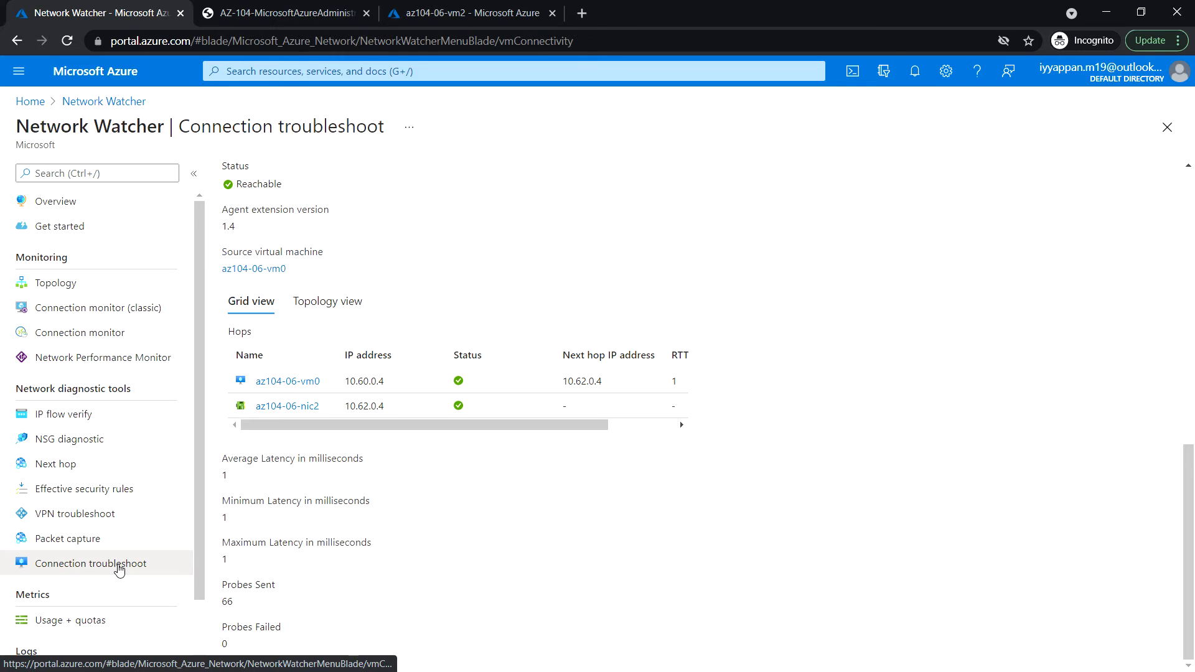
pyautogui.moveTo(48, 521)
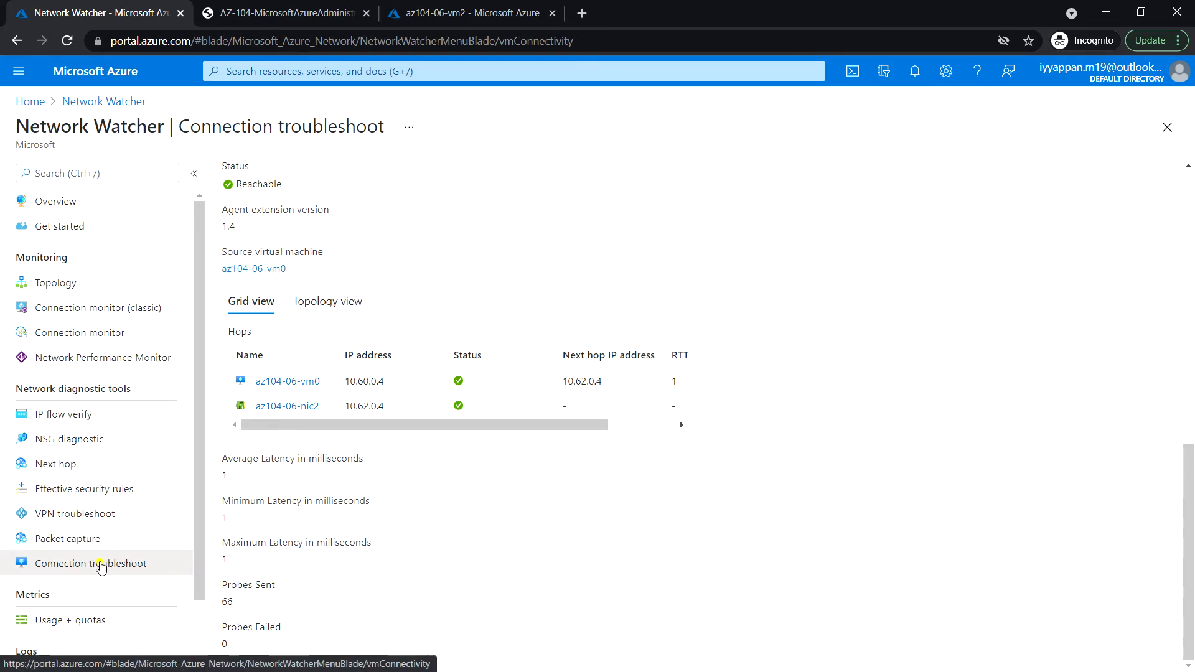
# Step: Discard the previous test and start a new troubleshoot with source az104-06-vm0
pyautogui.click(104, 101)
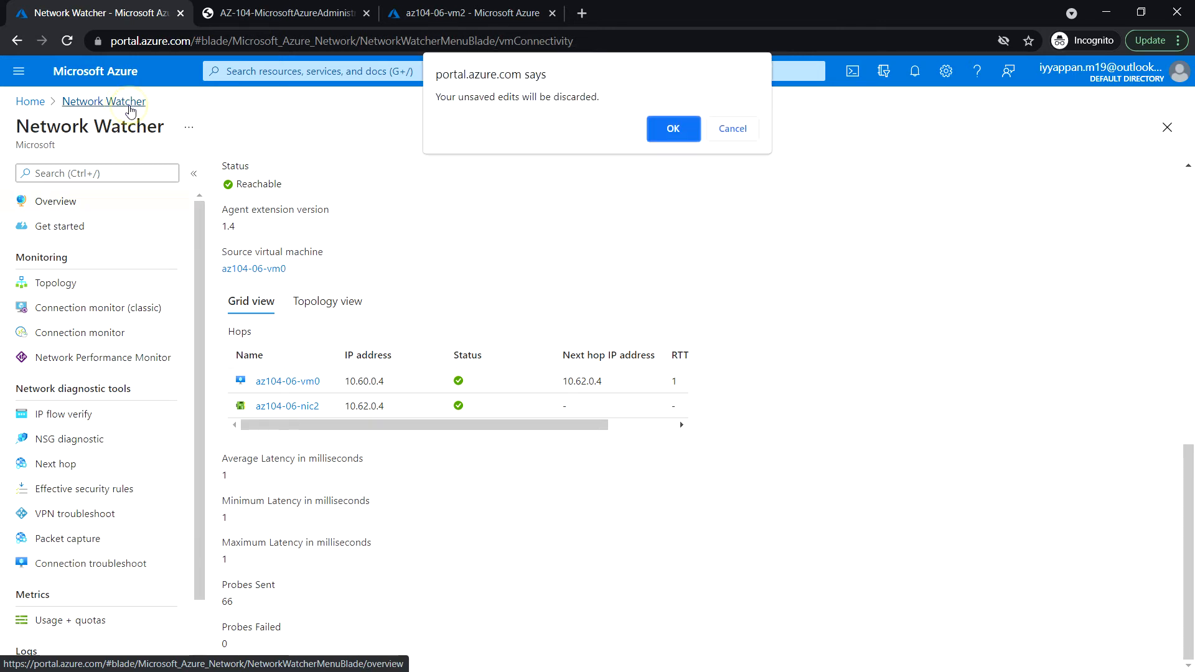
pyautogui.click(672, 128)
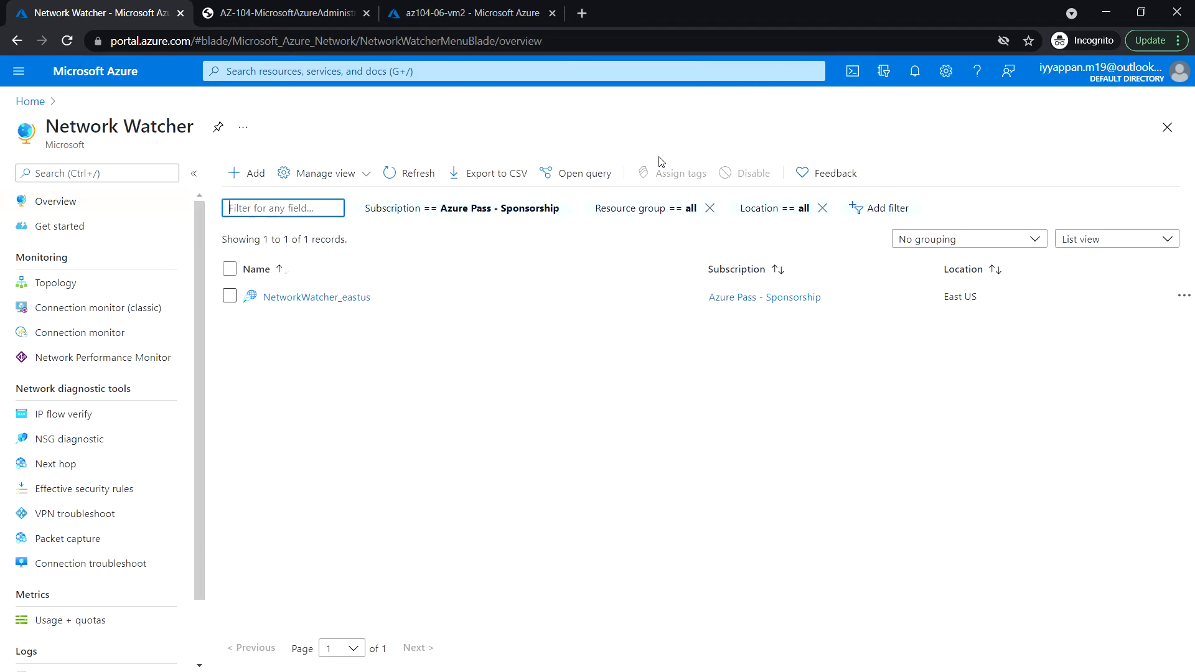
pyautogui.click(89, 563)
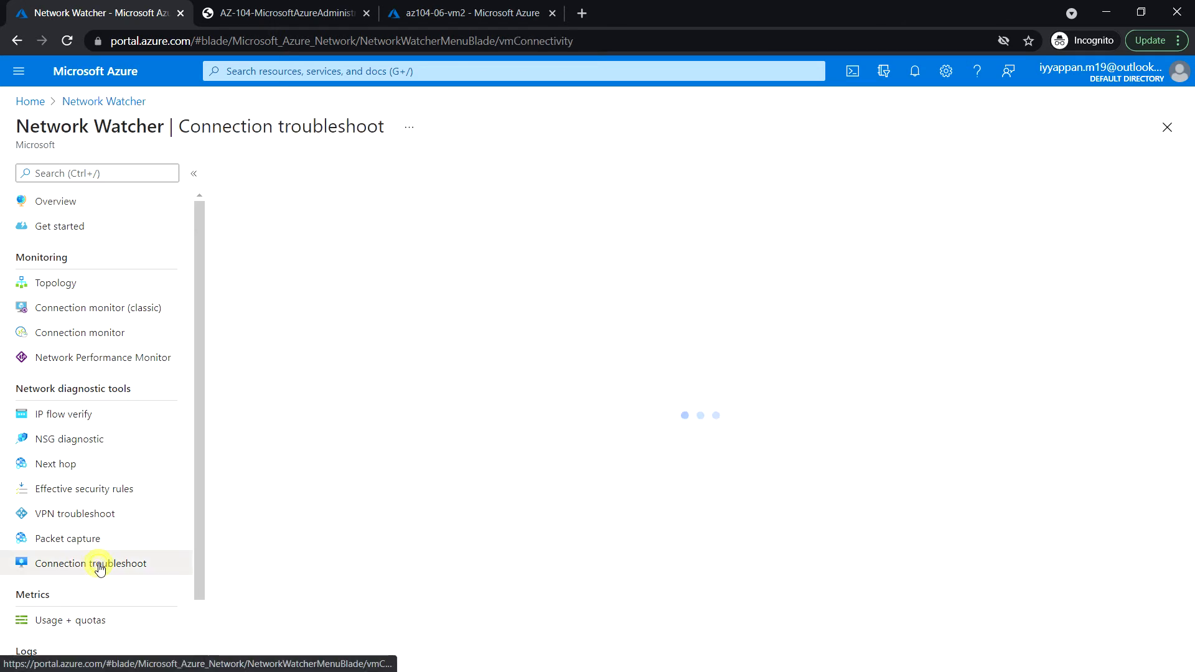
pyautogui.click(91, 563)
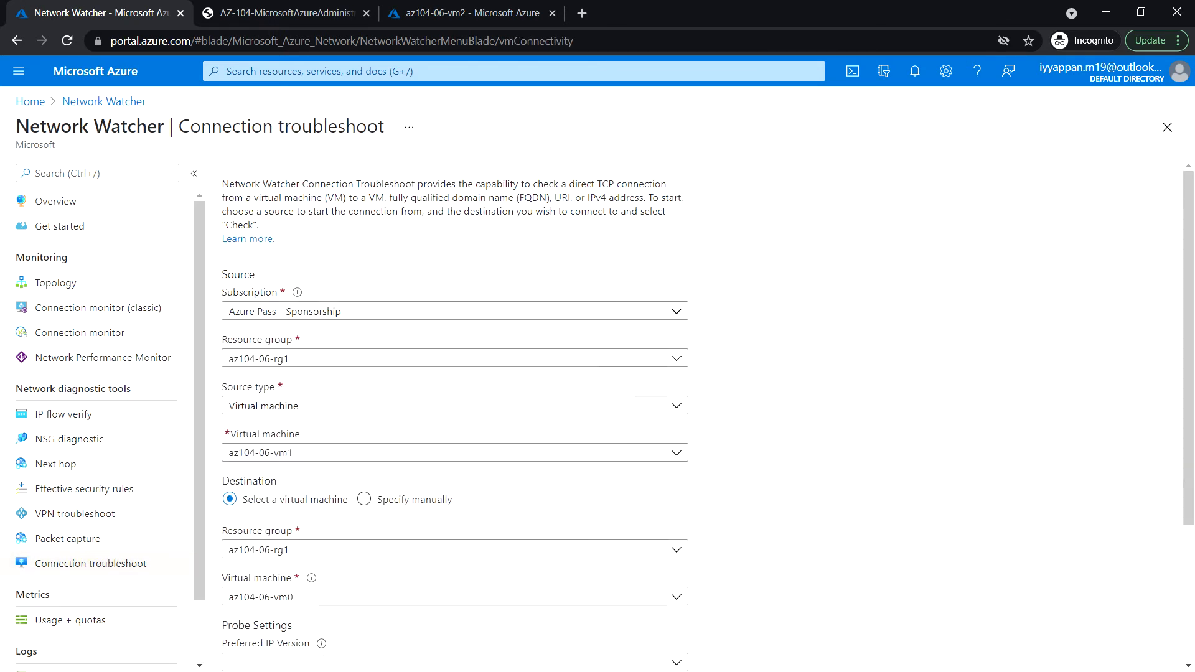
pyautogui.moveTo(328, 379)
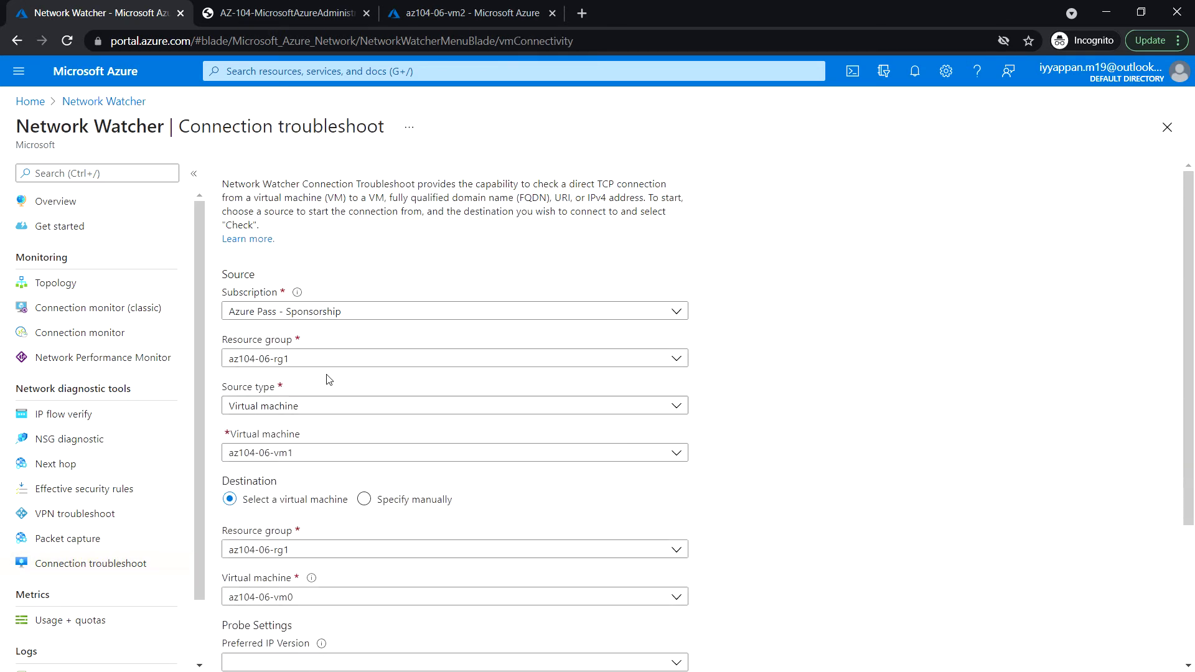
pyautogui.moveTo(459, 444)
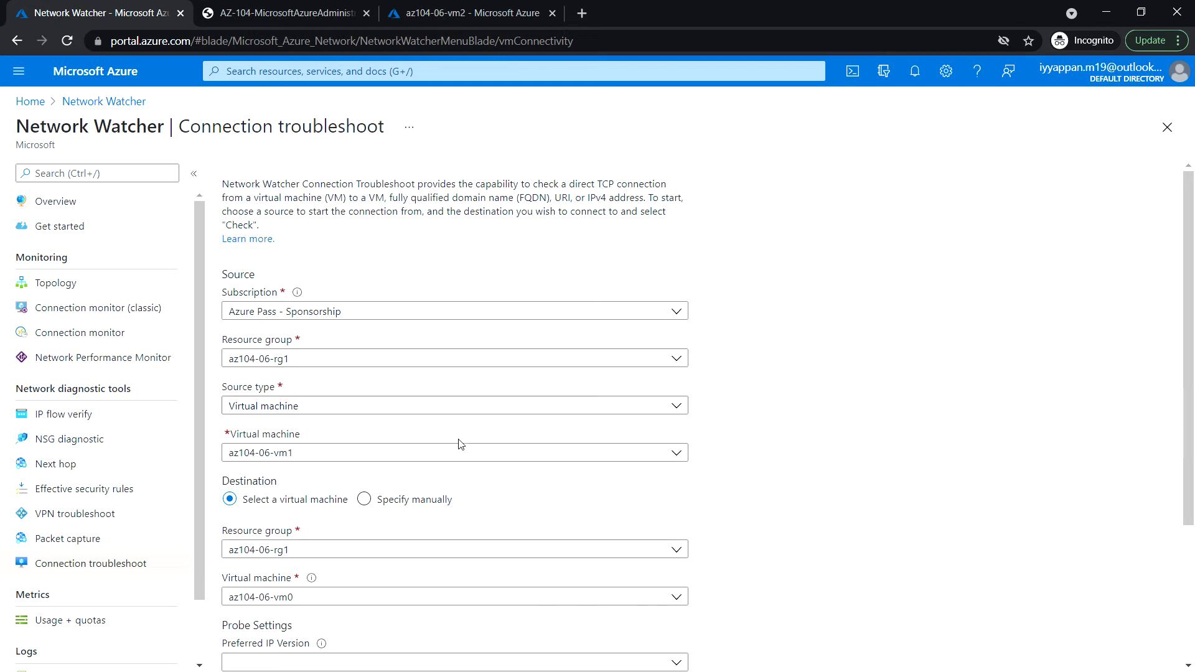
pyautogui.click(452, 452)
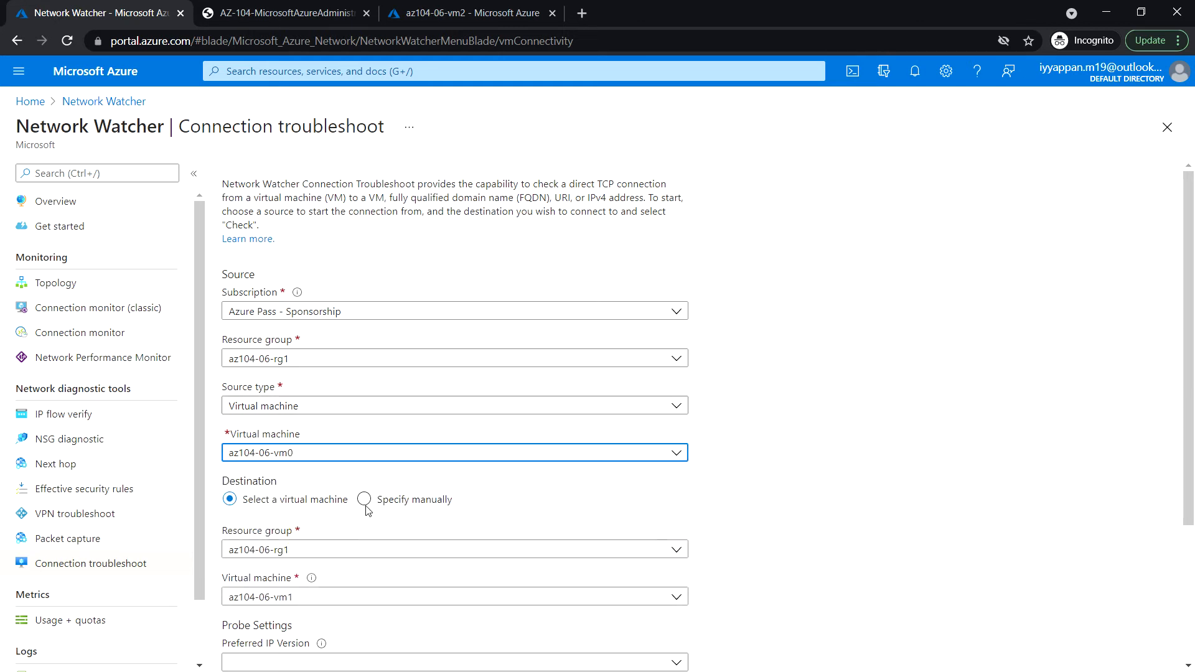
# Step: Enter destination 10.63.0.4 manually, copying az104-06-vm3's private IP from the other tab
pyautogui.click(364, 499)
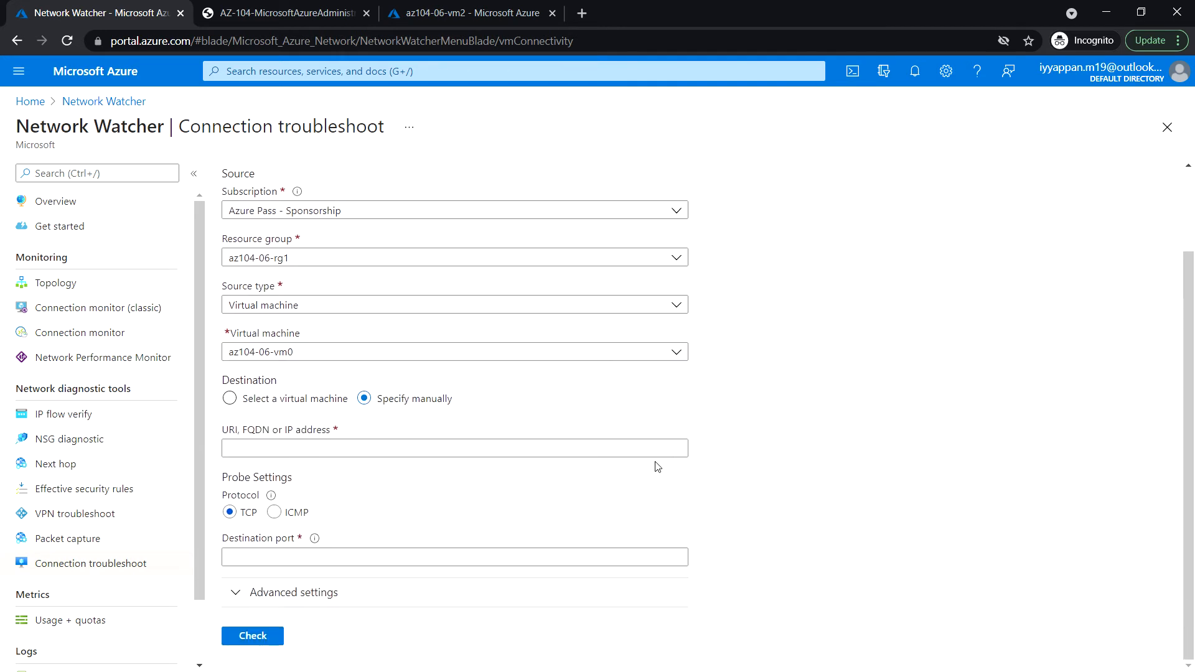
pyautogui.click(455, 448)
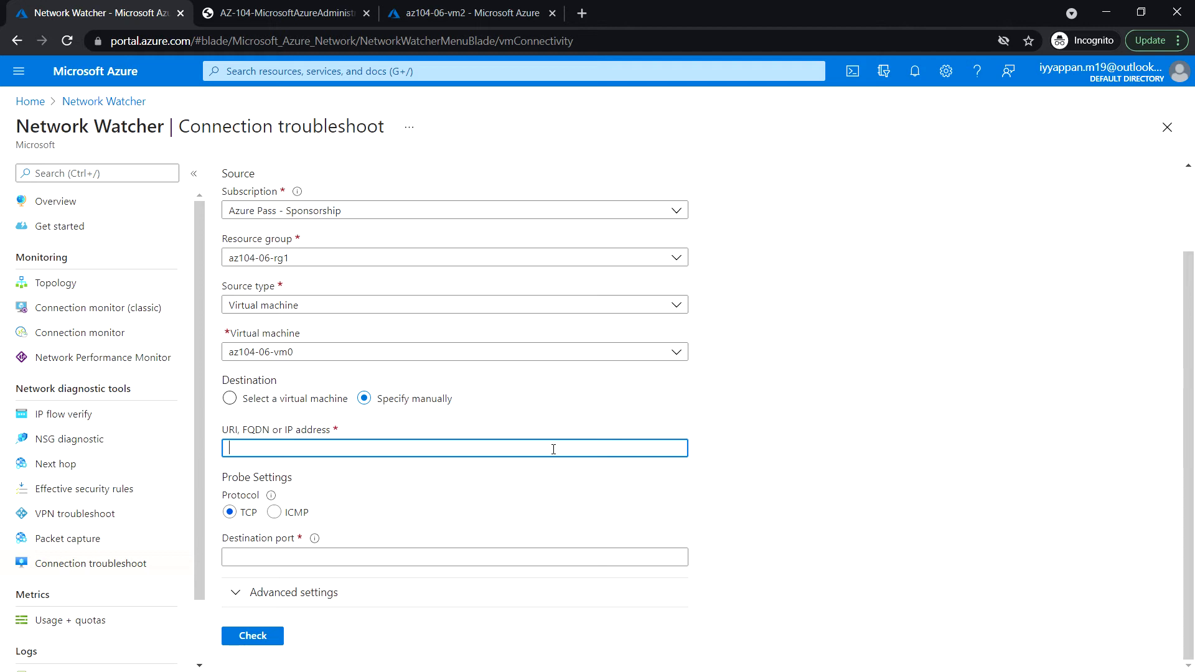
pyautogui.write('10.63.0.4')
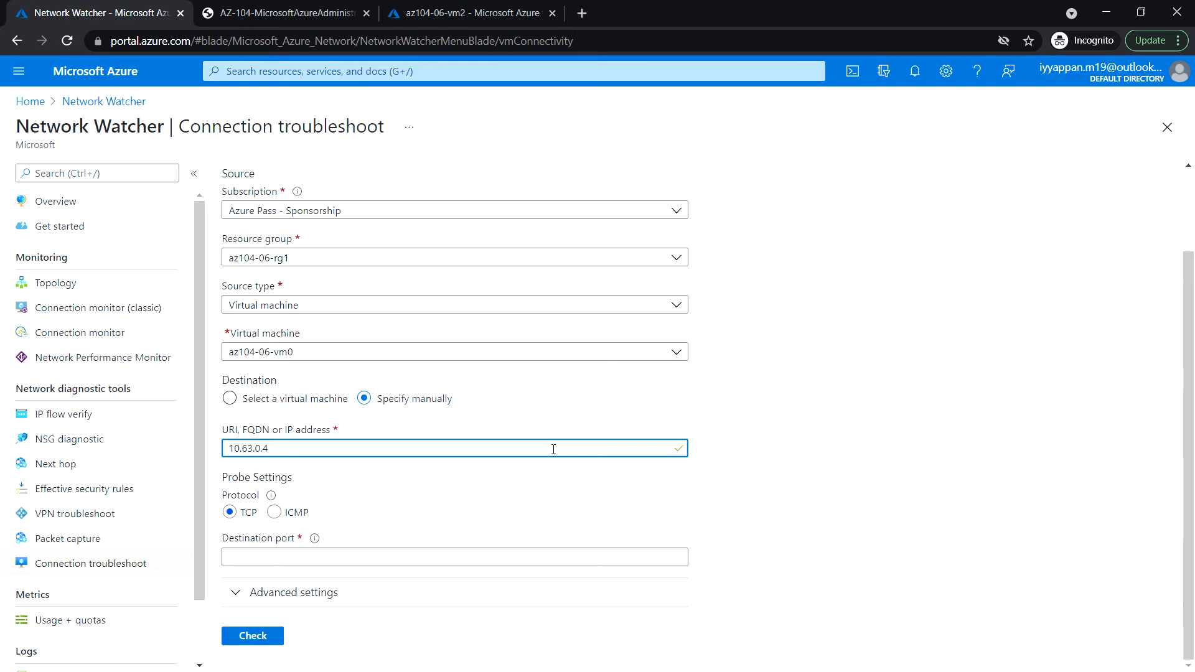
pyautogui.click(465, 13)
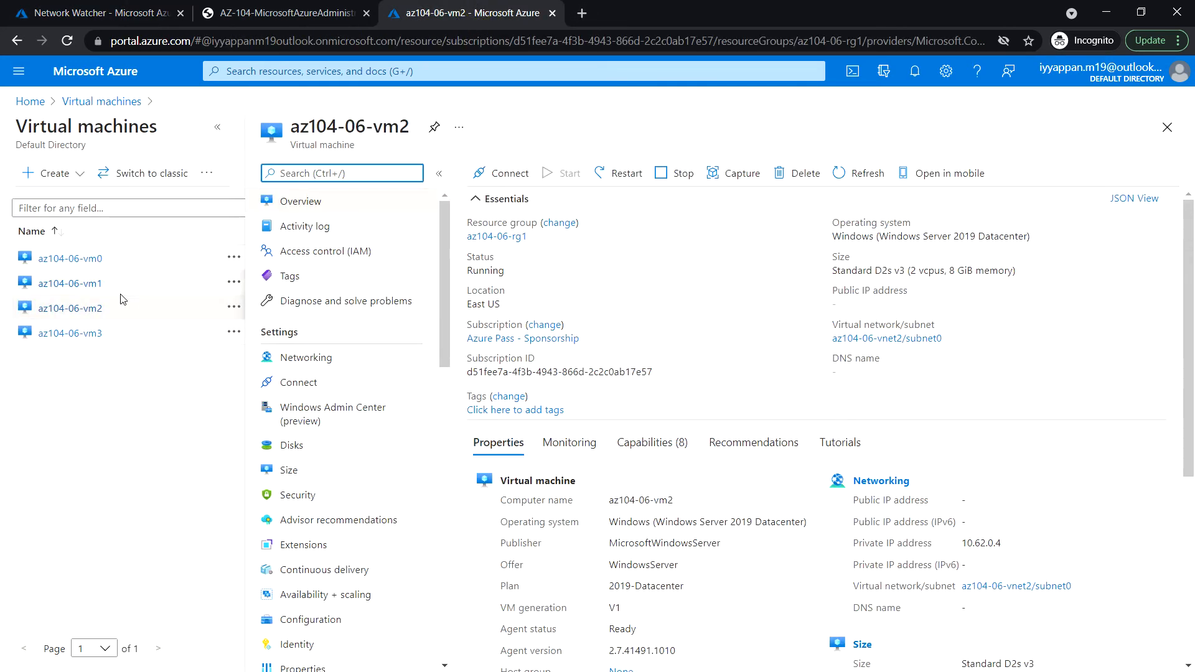
pyautogui.click(69, 333)
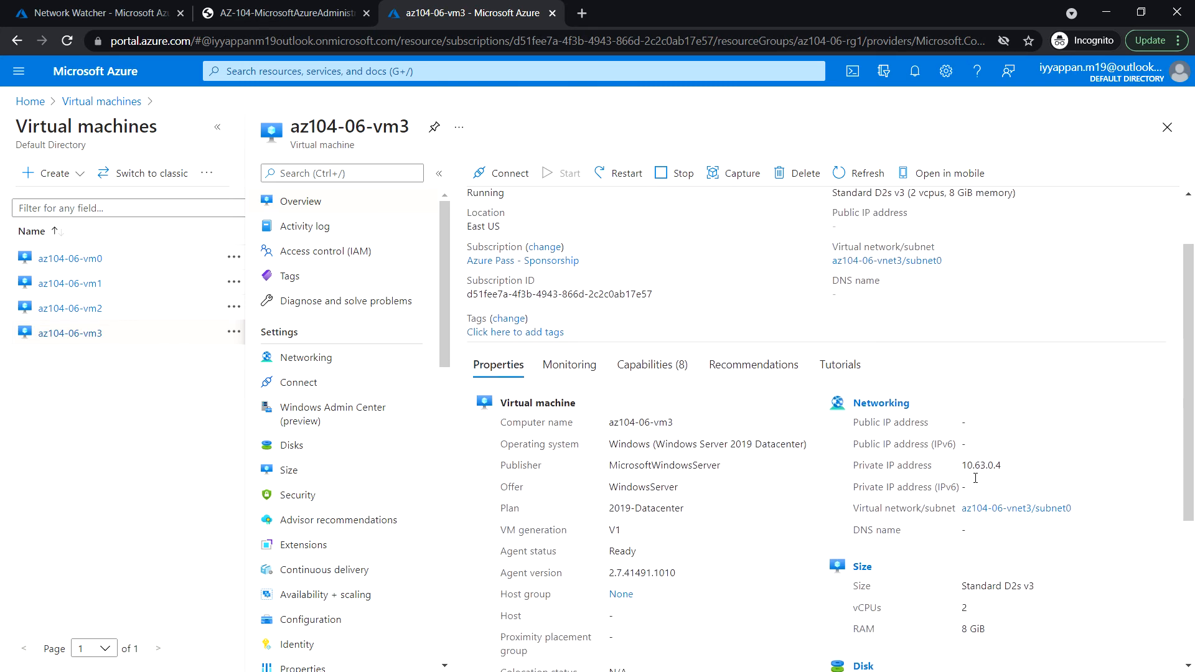
pyautogui.doubleClick(981, 465)
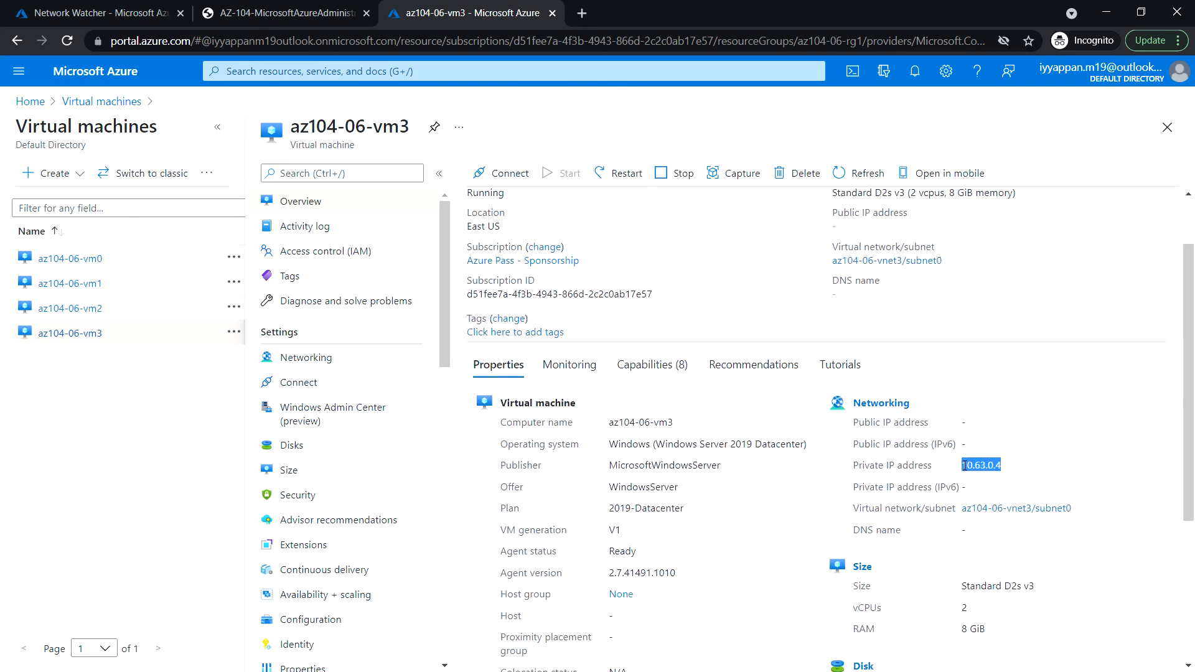
pyautogui.click(99, 13)
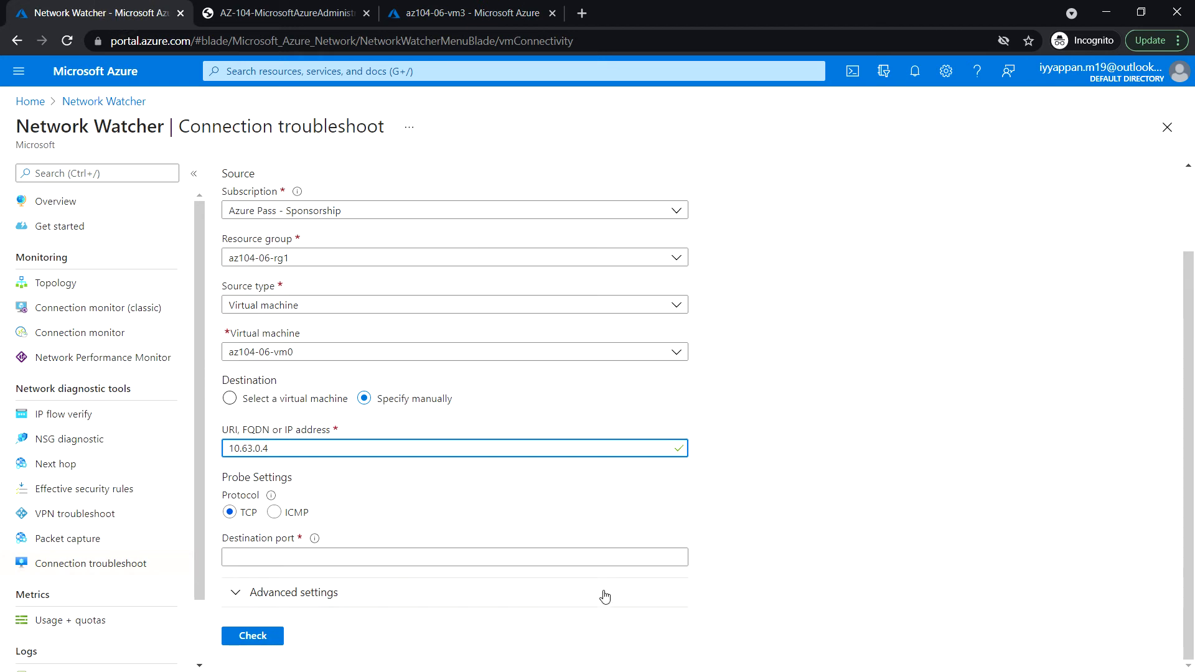
# Step: Set destination port 3389 and run the connectivity check
pyautogui.click(454, 557)
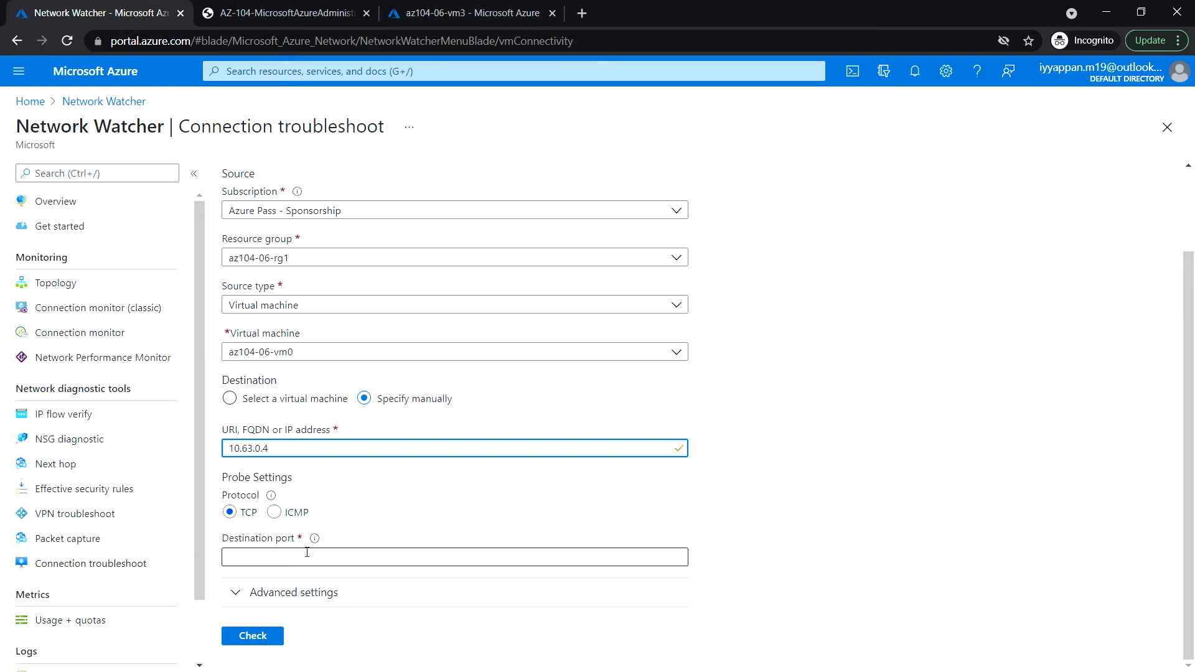
pyautogui.click(454, 557)
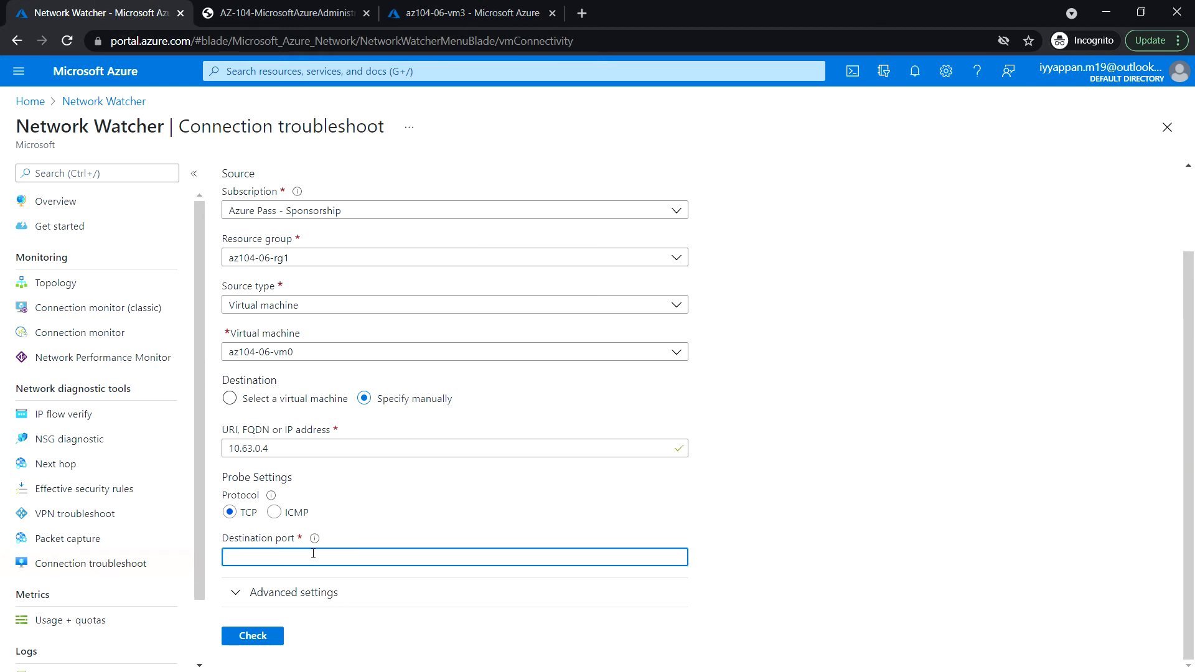
pyautogui.write('3389')
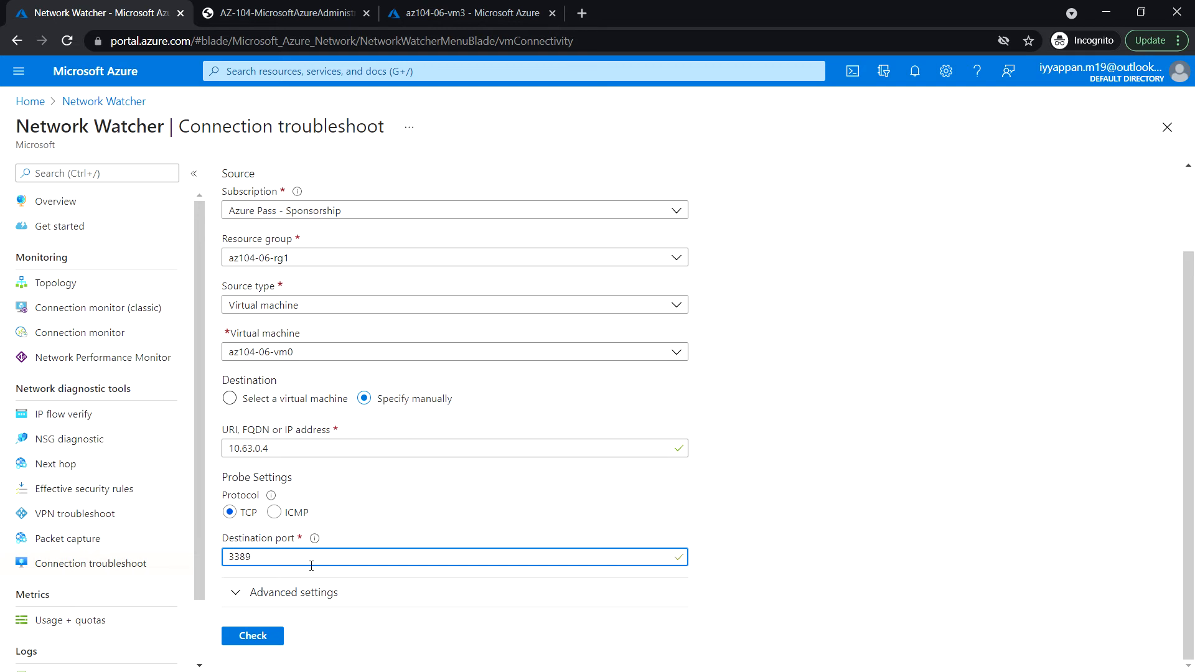
pyautogui.click(252, 635)
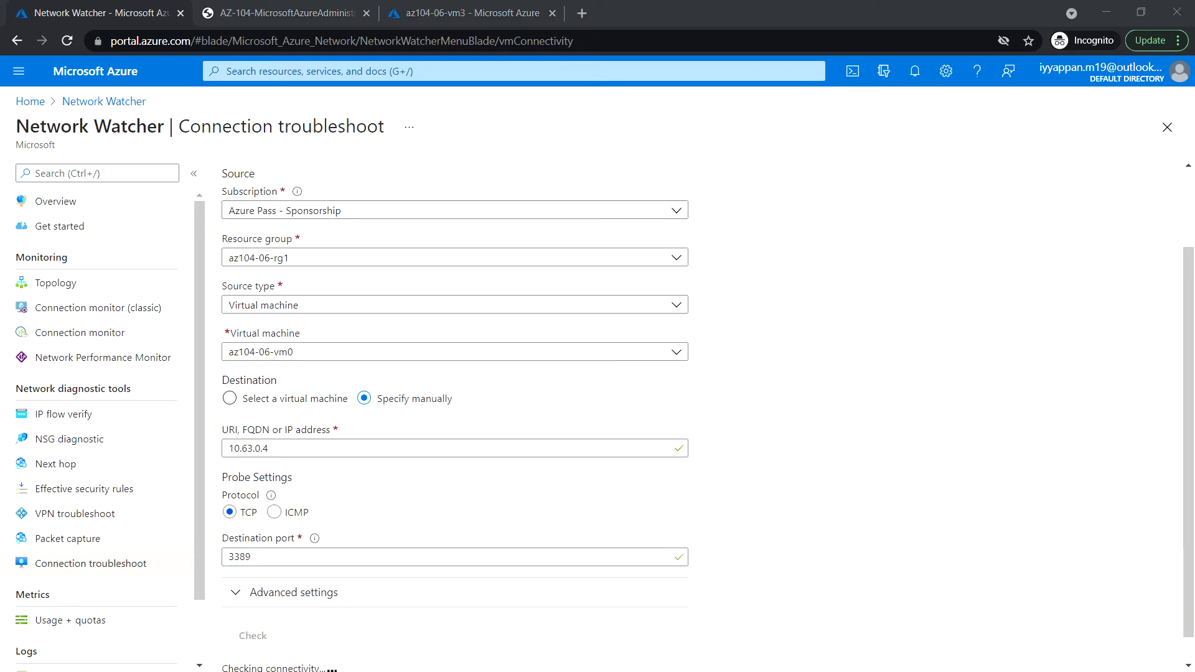
# Step: Review the 10.63.0.4 result: Reachable, two healthy hops, 1 ms latency, no failed probes
pyautogui.click(252, 635)
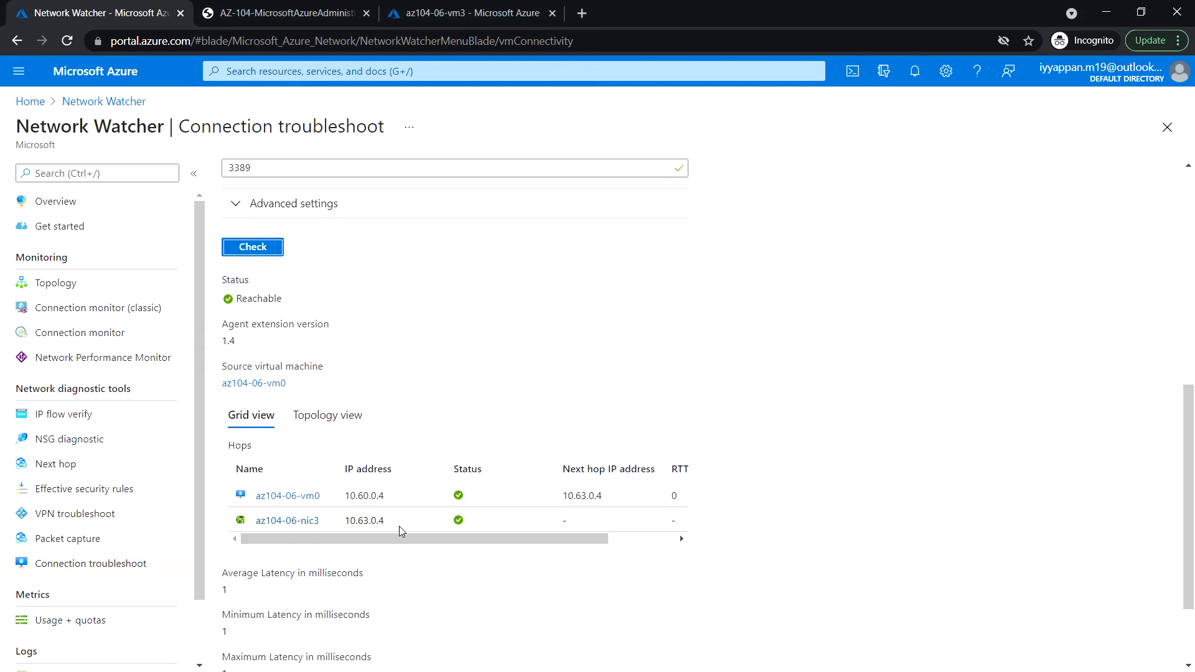
pyautogui.moveTo(416, 424)
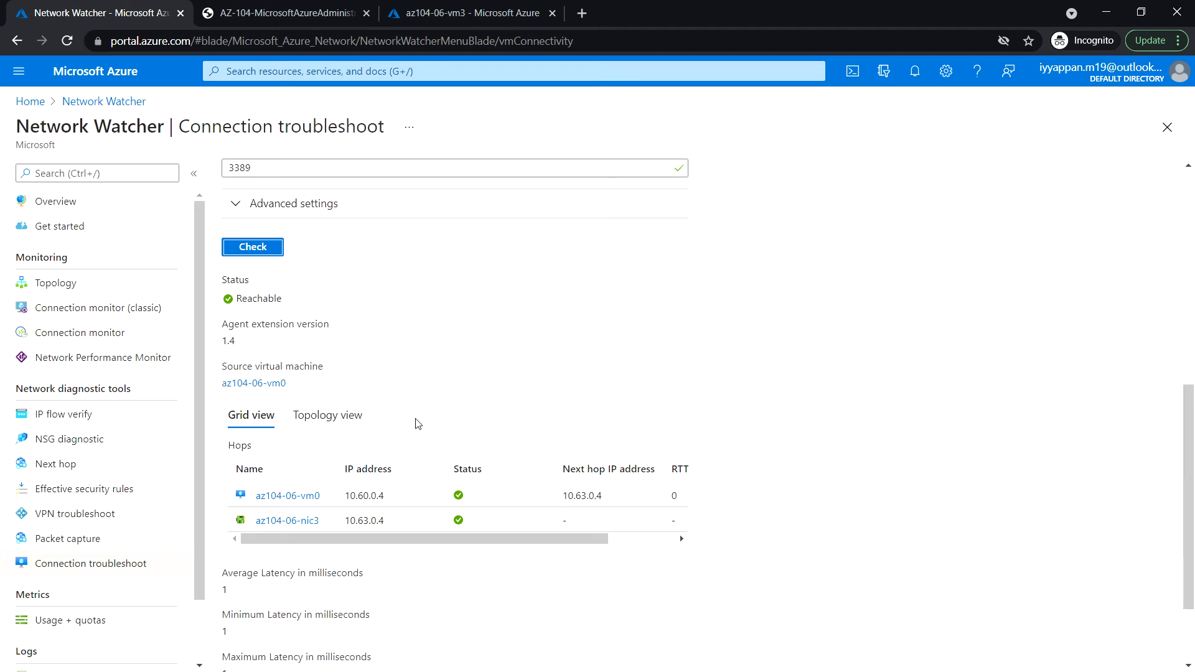
pyautogui.scroll(-3)
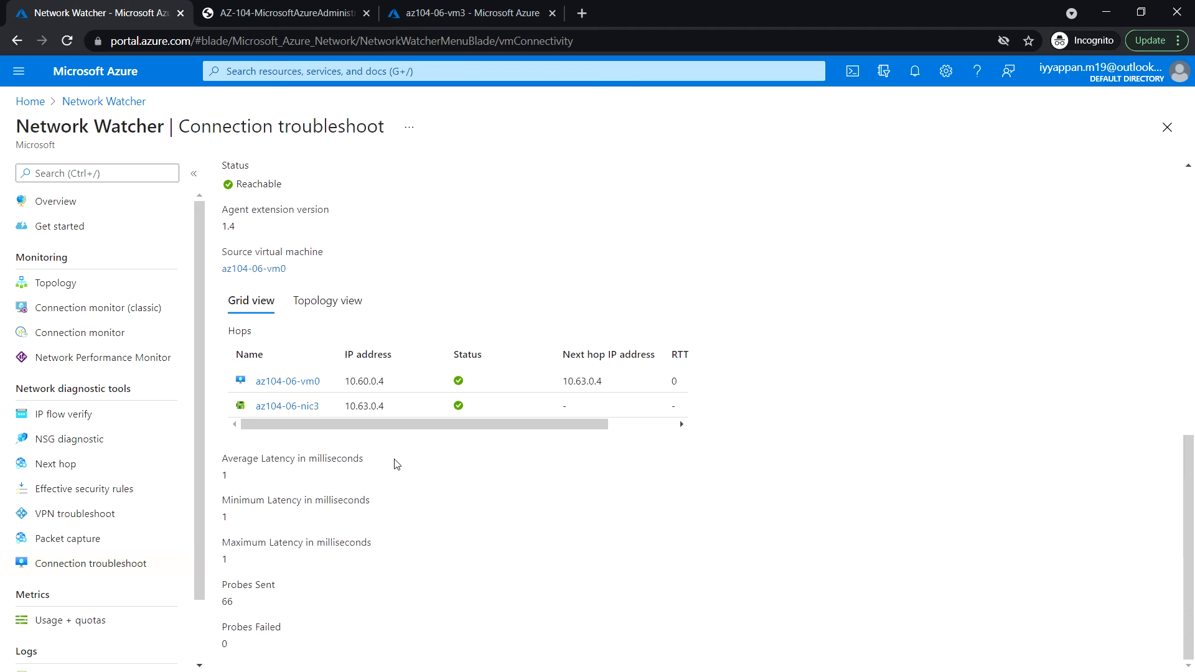
pyautogui.moveTo(376, 502)
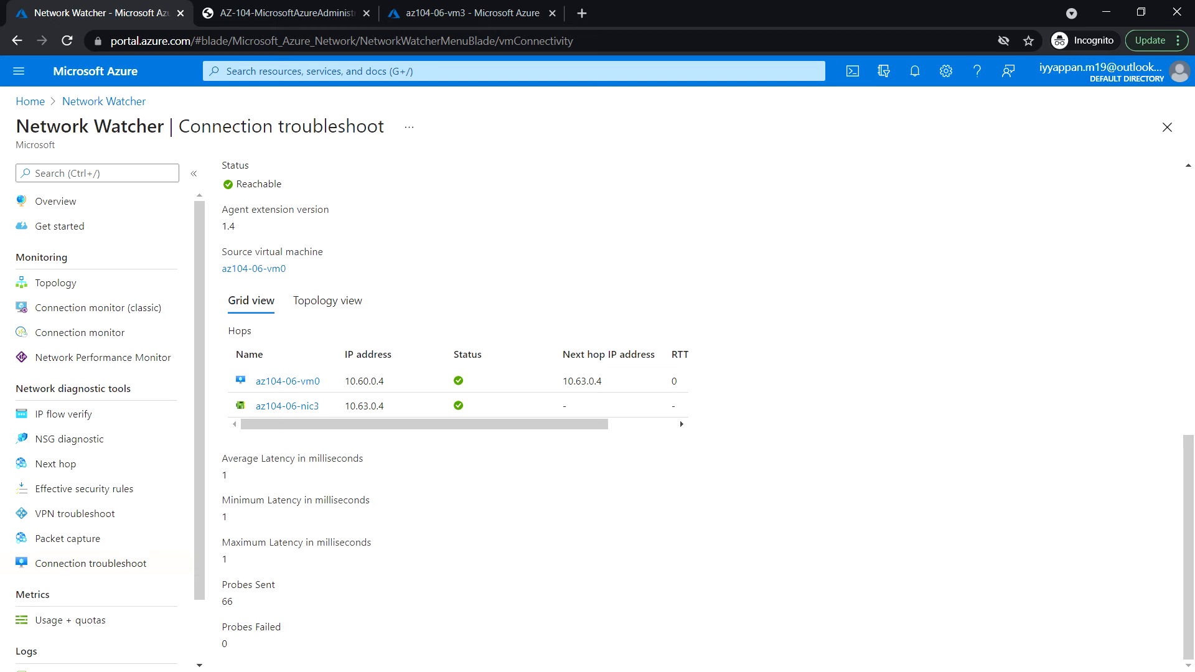
pyautogui.moveTo(285, 474)
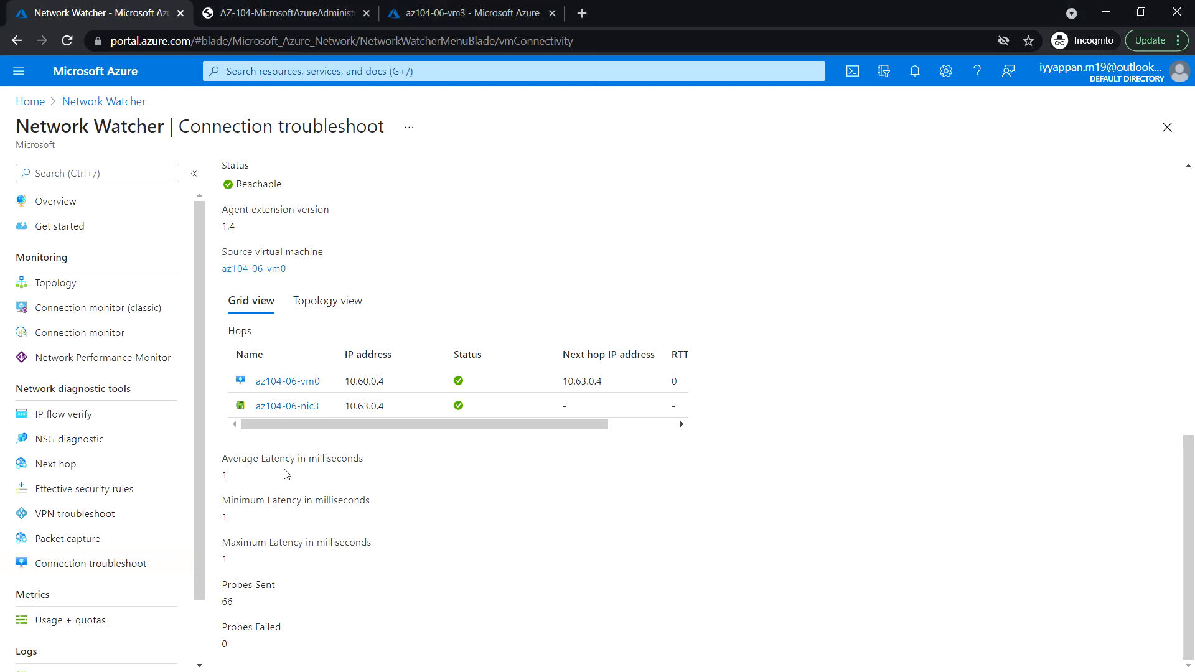
pyautogui.moveTo(63, 414)
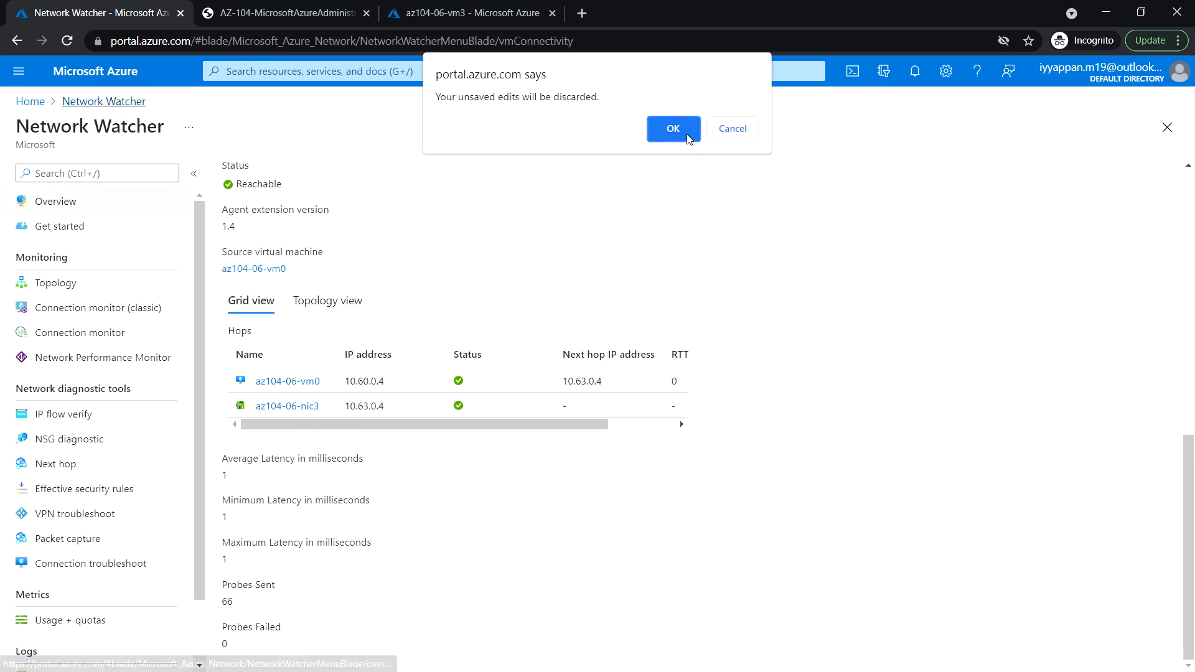
# Step: Discard edits and run a check from az104-06-vm2 to 10.63.0.4 on port 3389
pyautogui.click(672, 128)
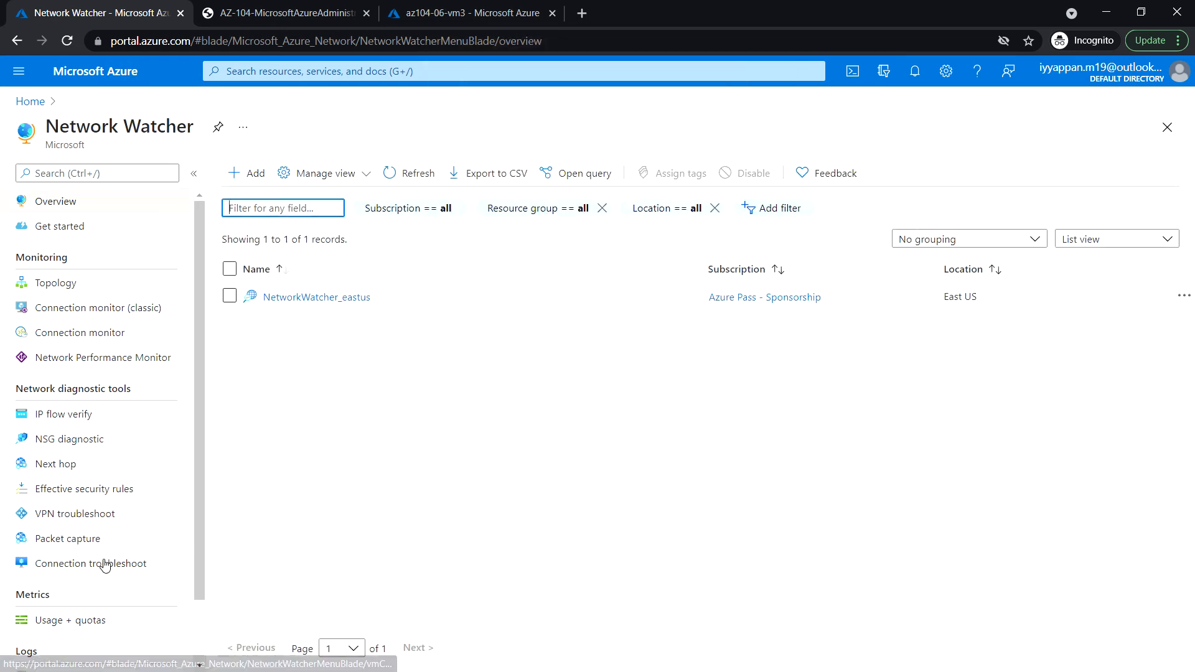
pyautogui.click(90, 564)
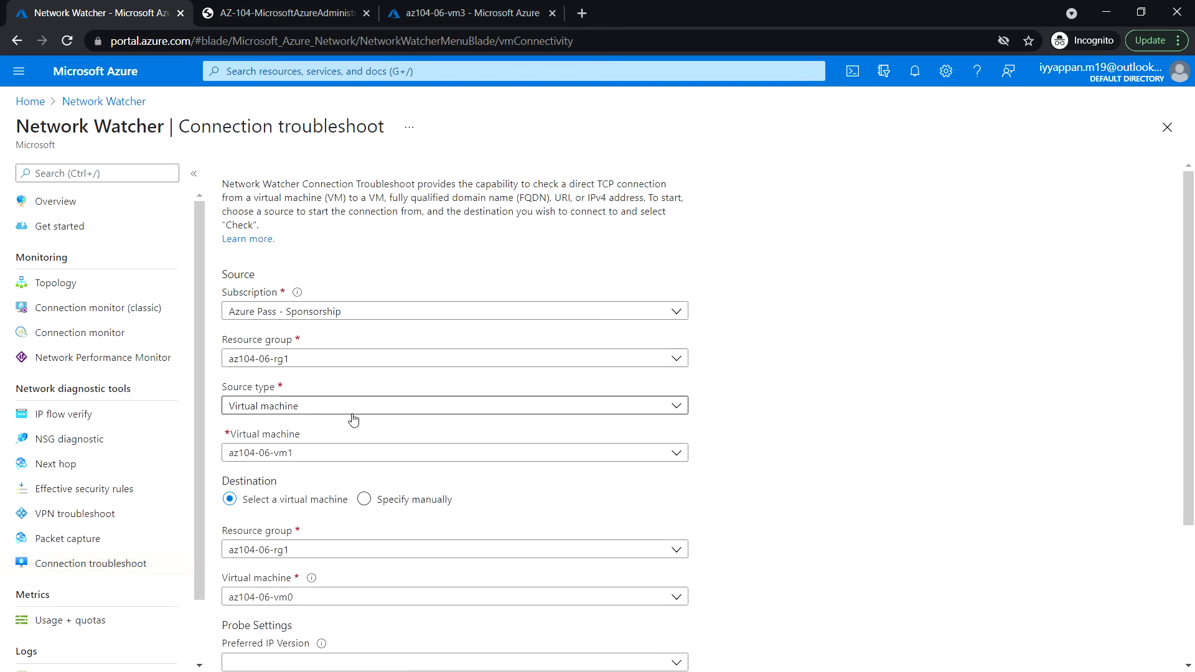
pyautogui.click(454, 451)
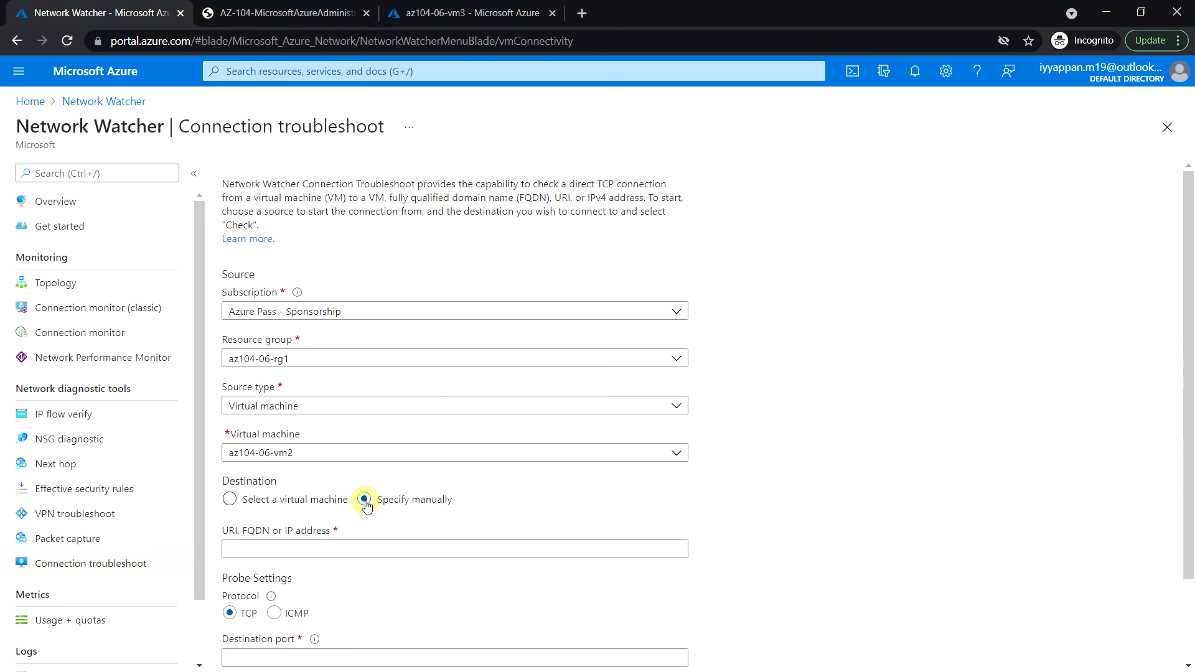
pyautogui.click(363, 499)
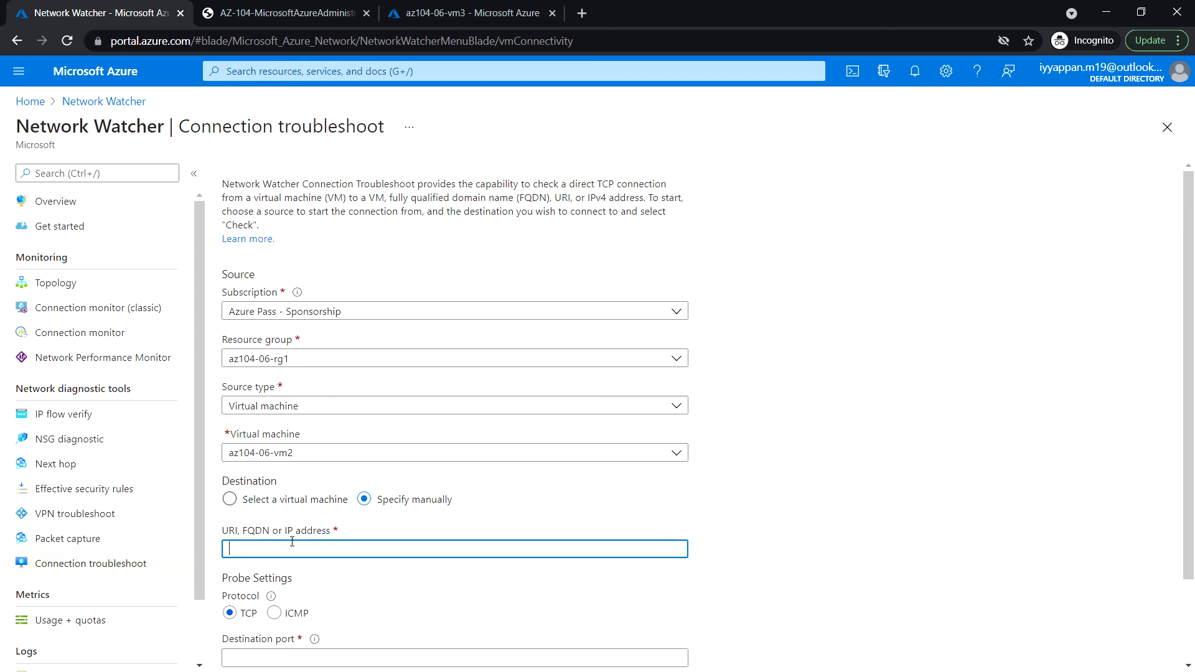
pyautogui.write('10.63.0.4')
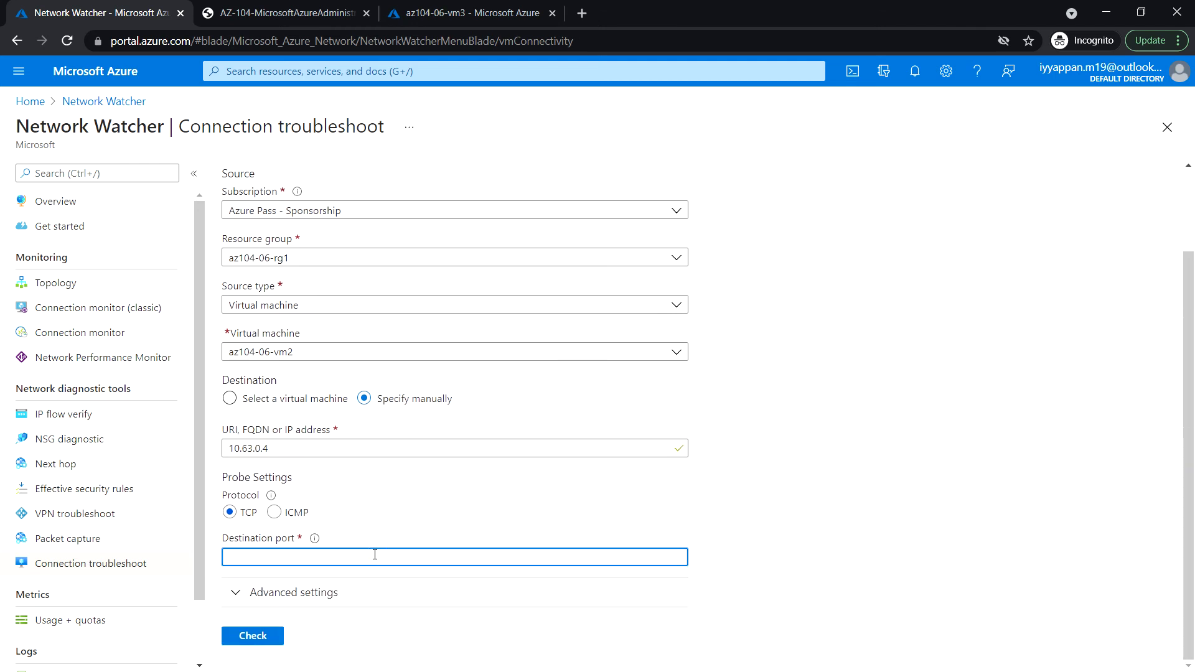
pyautogui.write('3389')
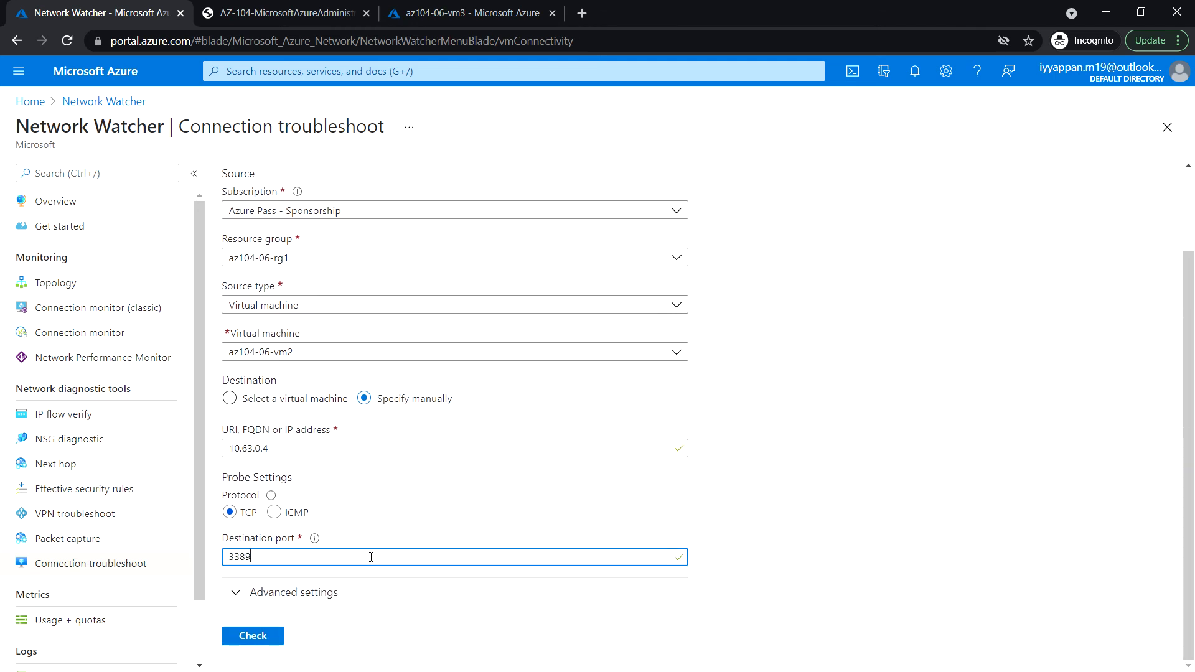
pyautogui.click(252, 635)
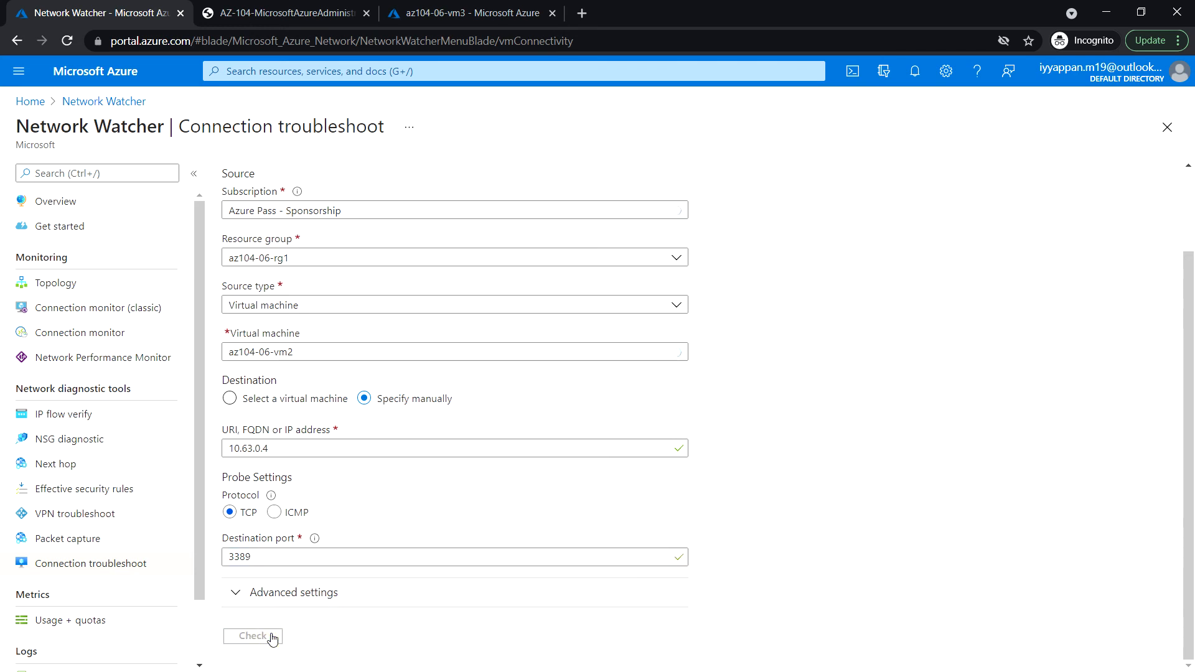
# Step: View the check status showing az104-06-vm2 to 10.63.0.4 is Unreachable
pyautogui.click(252, 635)
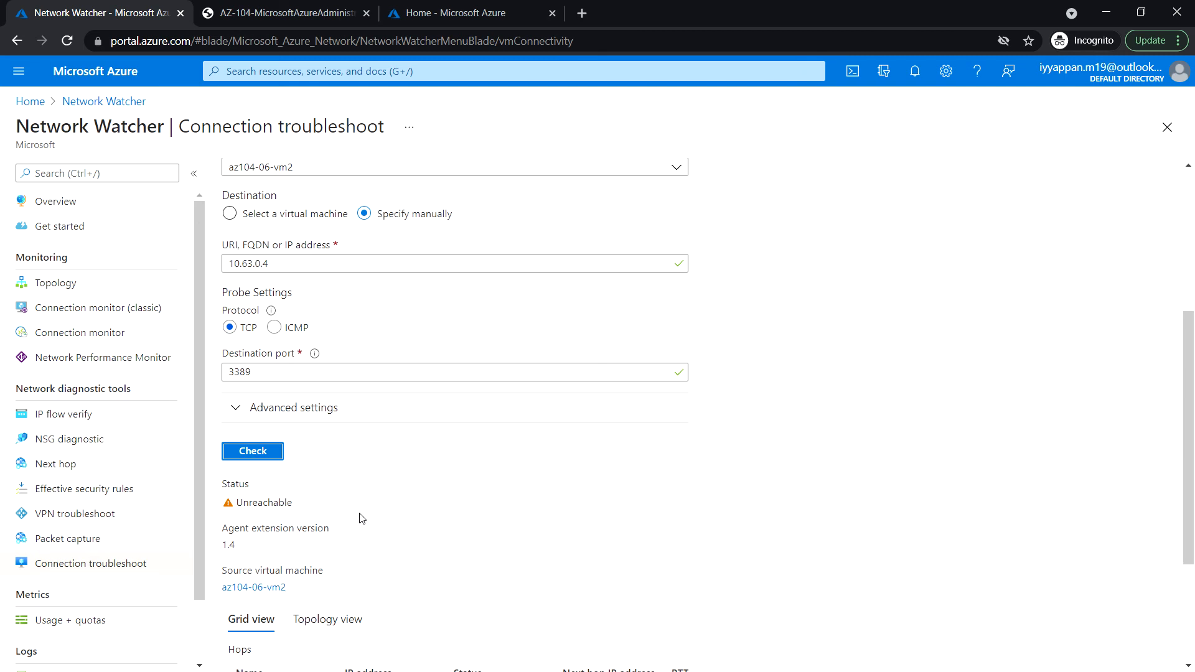
pyautogui.moveTo(458, 553)
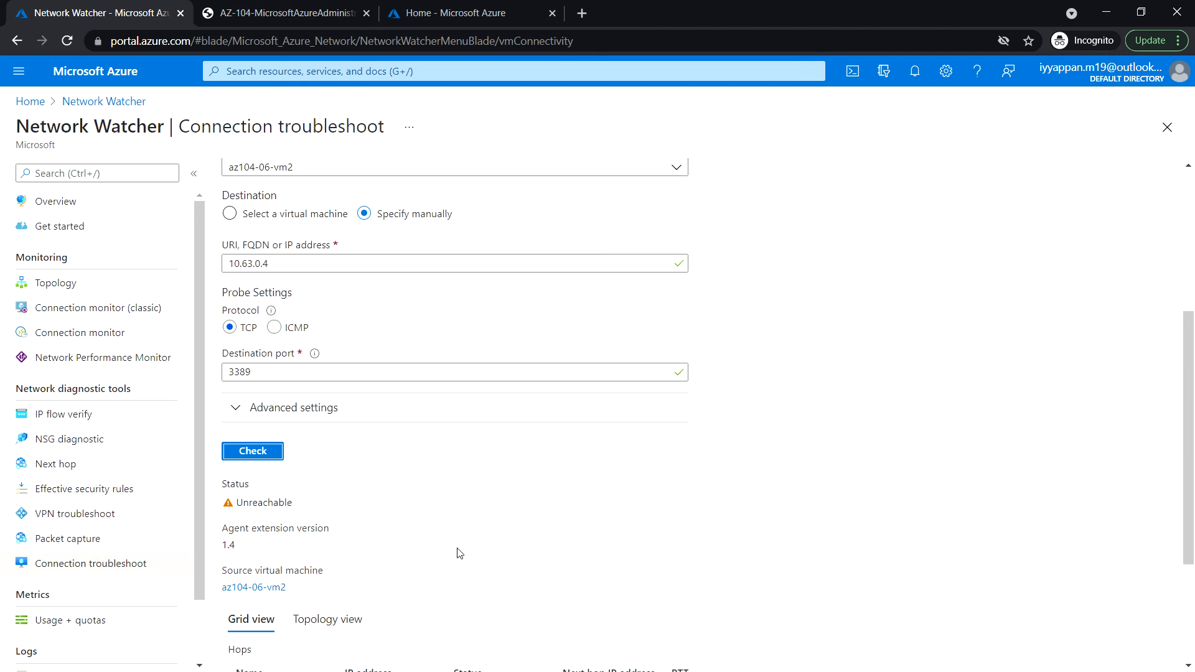
pyautogui.moveTo(451, 565)
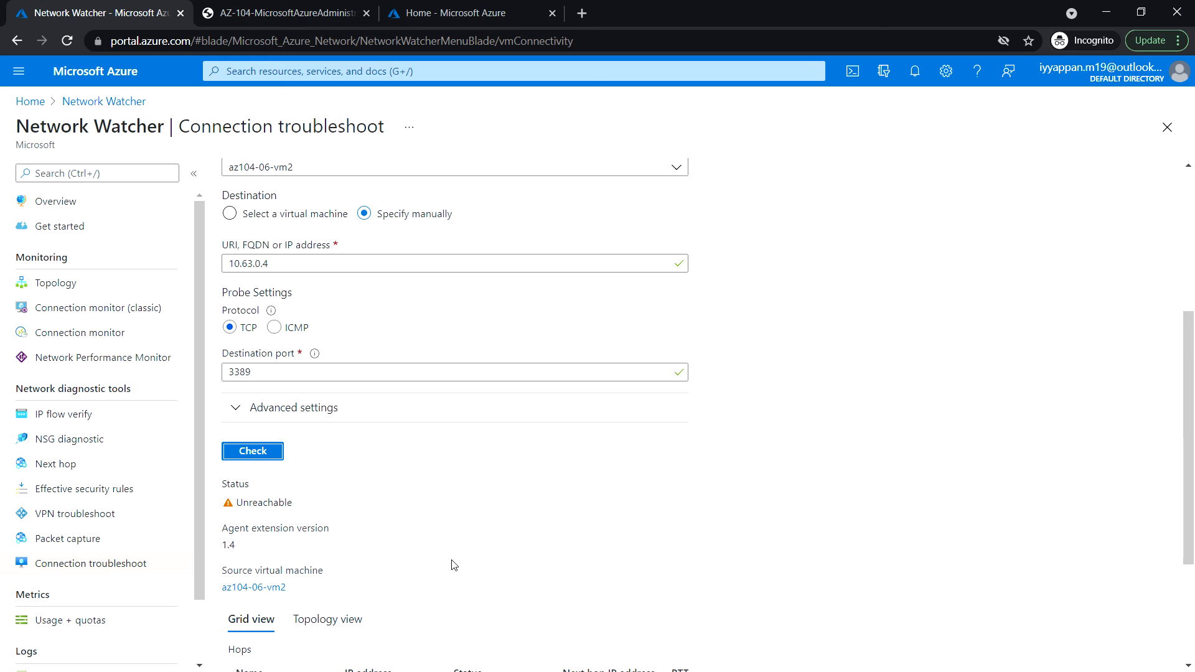
# Step: Confirm az104-06-vm2 is on vnet2 and az104-06-vm3 on vnet3, then go home
pyautogui.click(454, 13)
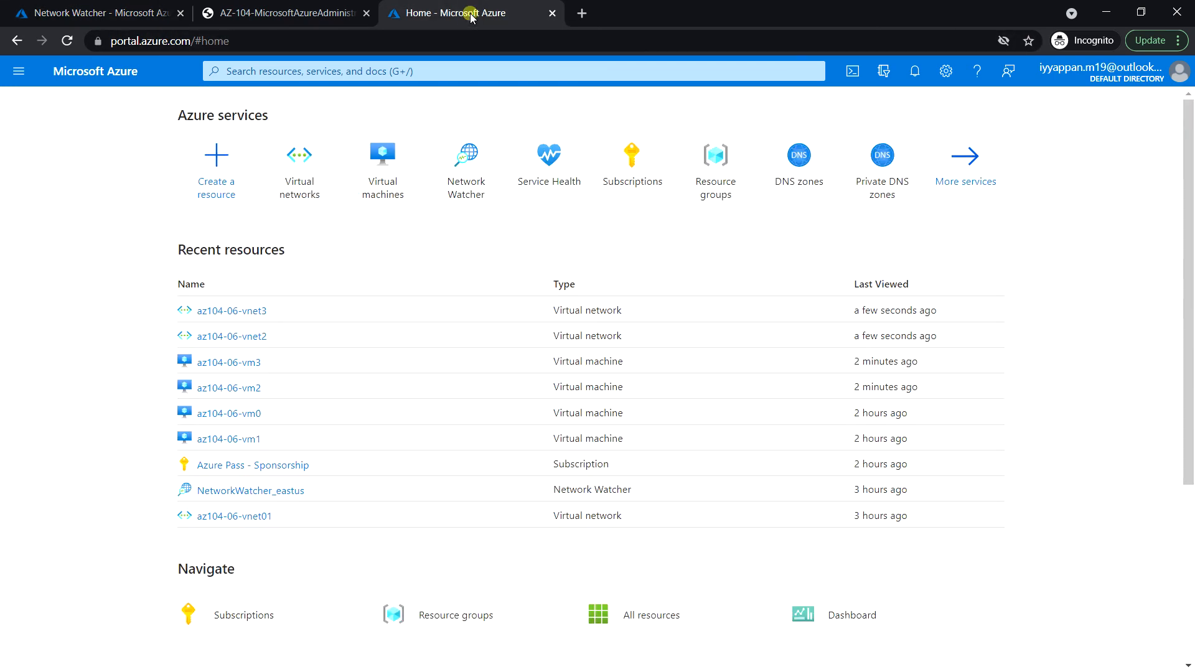
pyautogui.moveTo(383, 160)
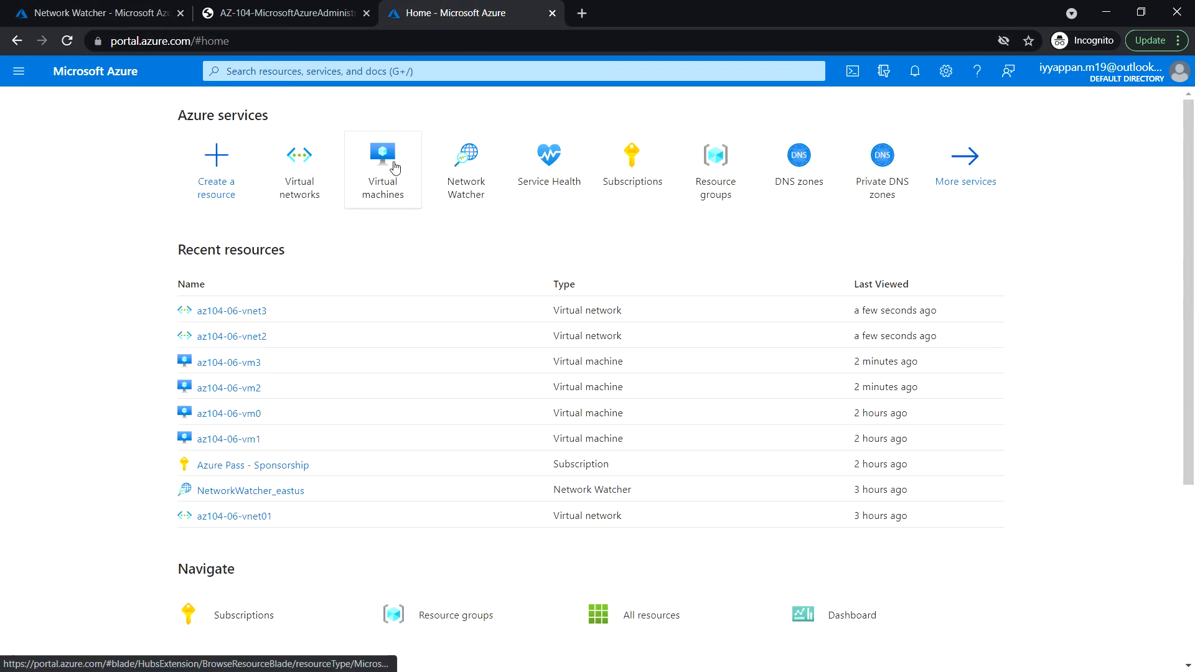
pyautogui.click(382, 160)
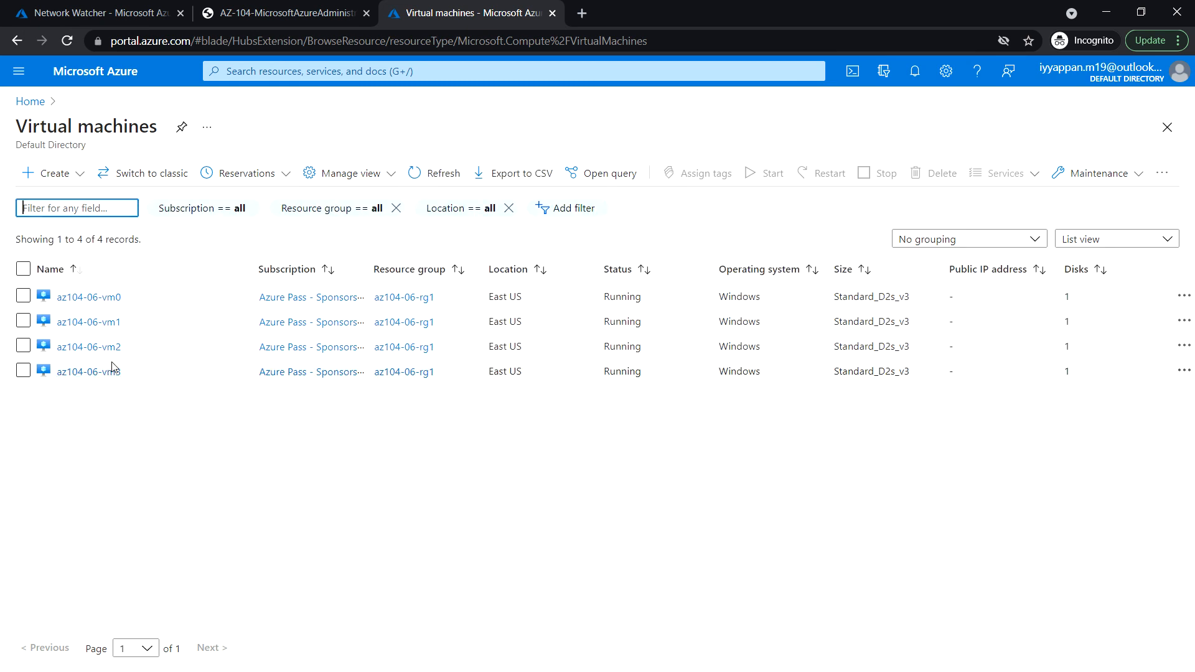
pyautogui.click(88, 346)
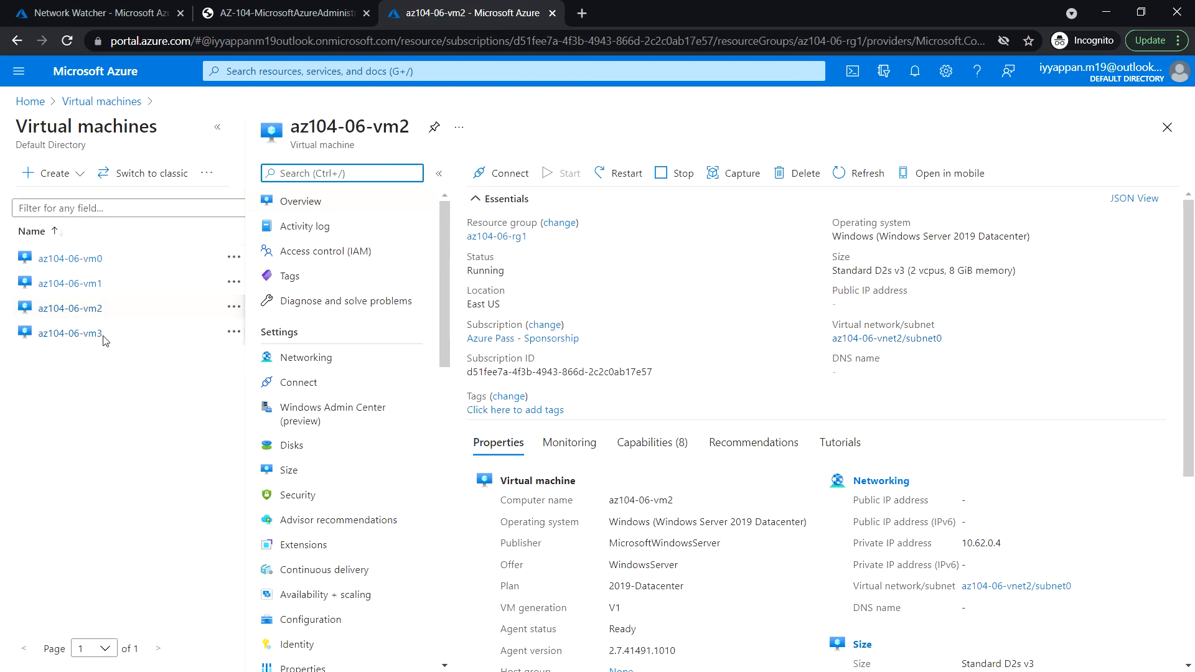
pyautogui.click(71, 333)
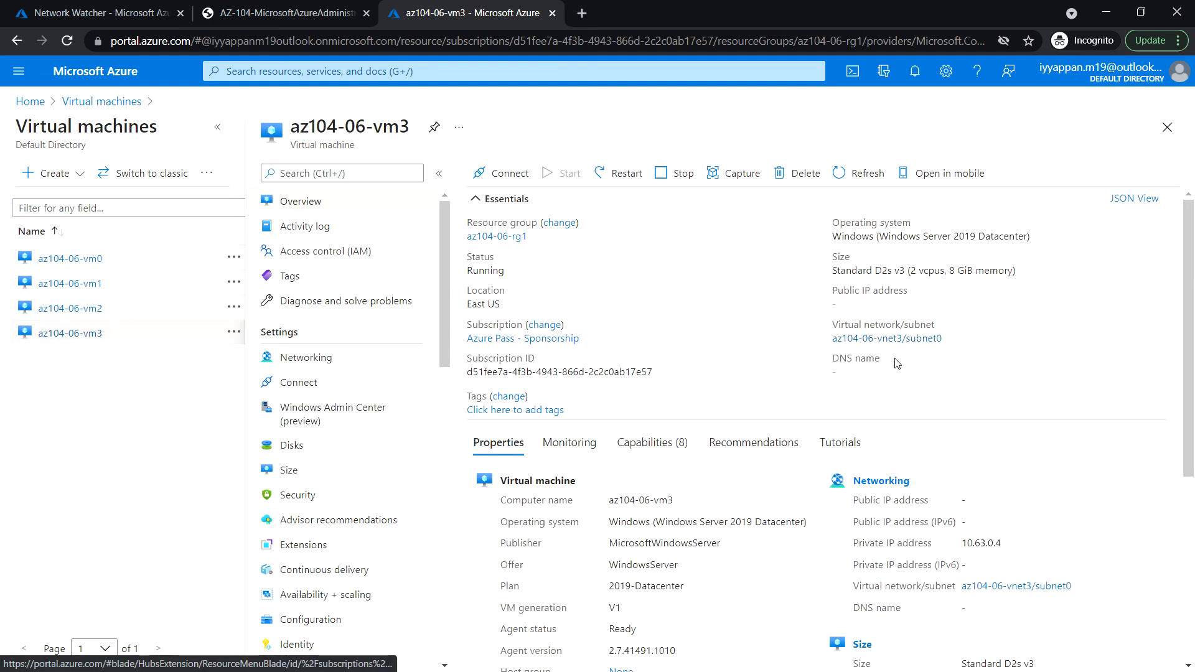
pyautogui.click(94, 71)
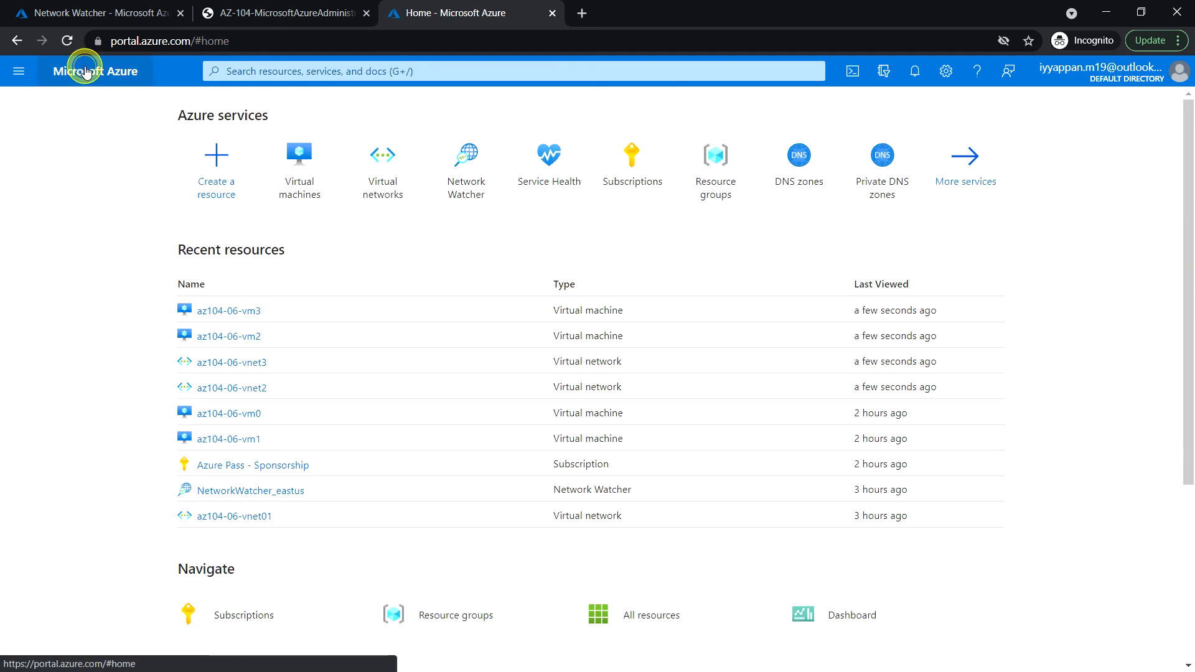
# Step: Review az104-06-vnet2 and az104-06-vnet3 peerings, each showing only az104-06-vnet01, then return to troubleshoot results
pyautogui.click(381, 162)
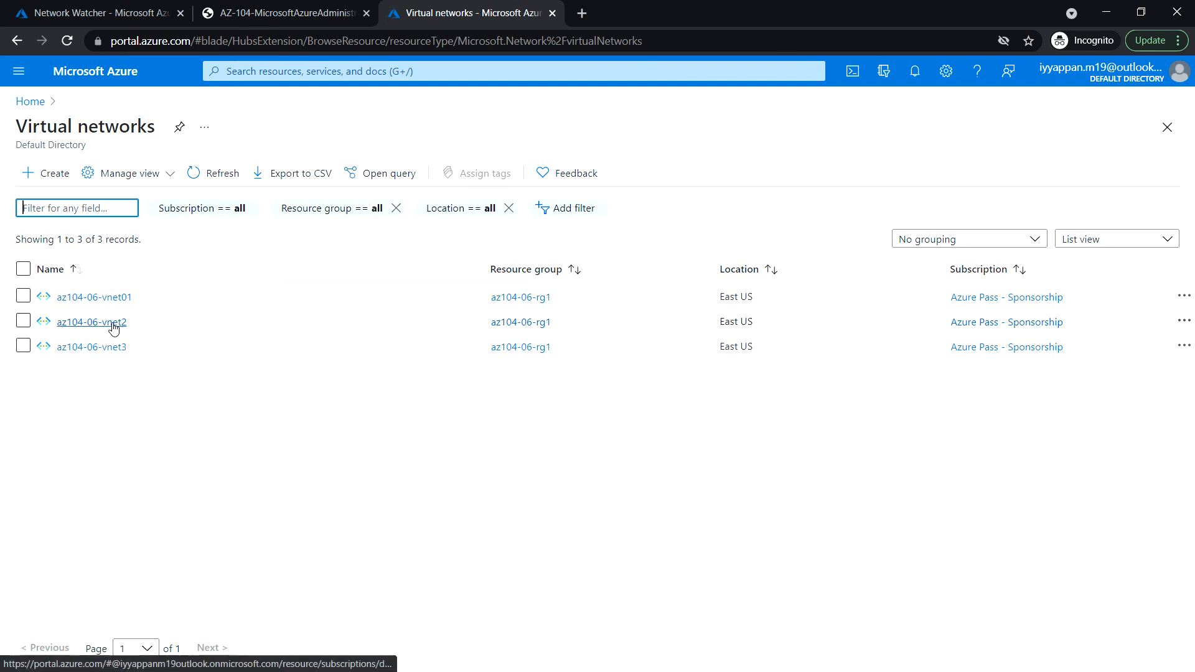
pyautogui.click(92, 322)
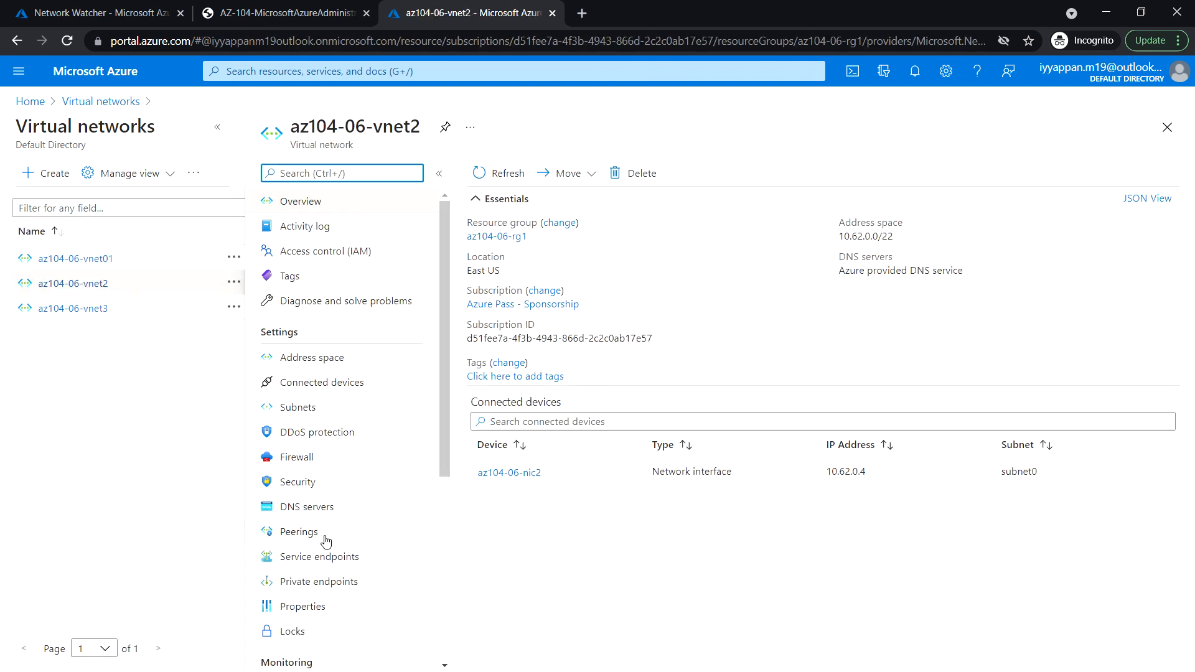
pyautogui.click(299, 531)
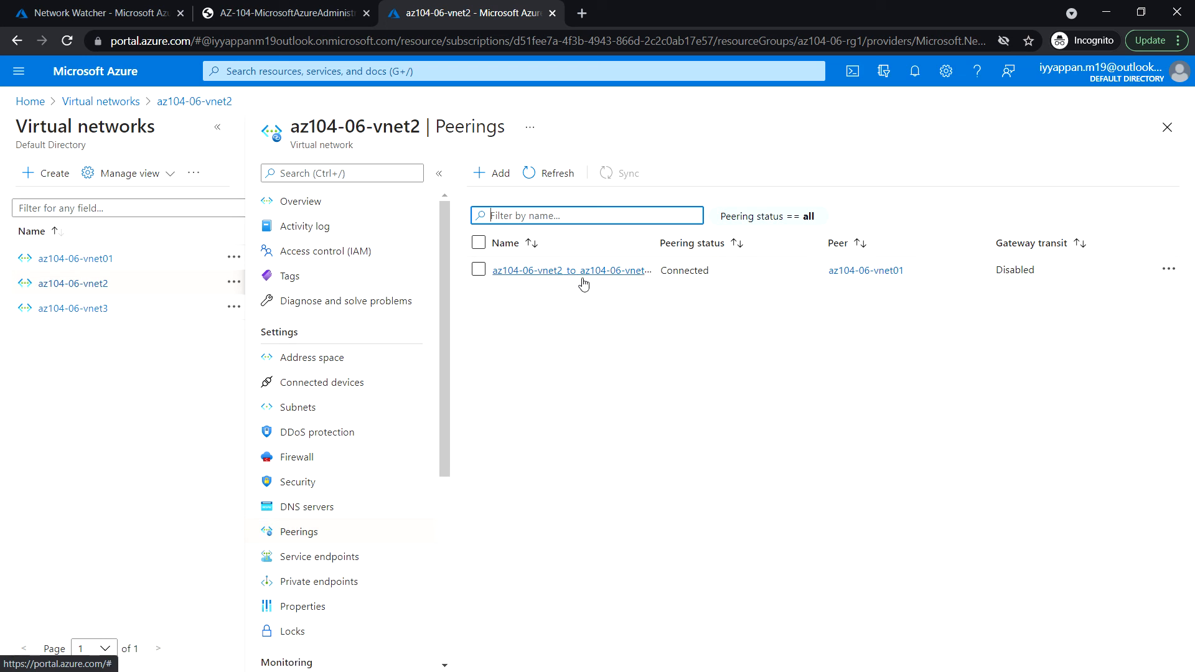
pyautogui.moveTo(570, 270)
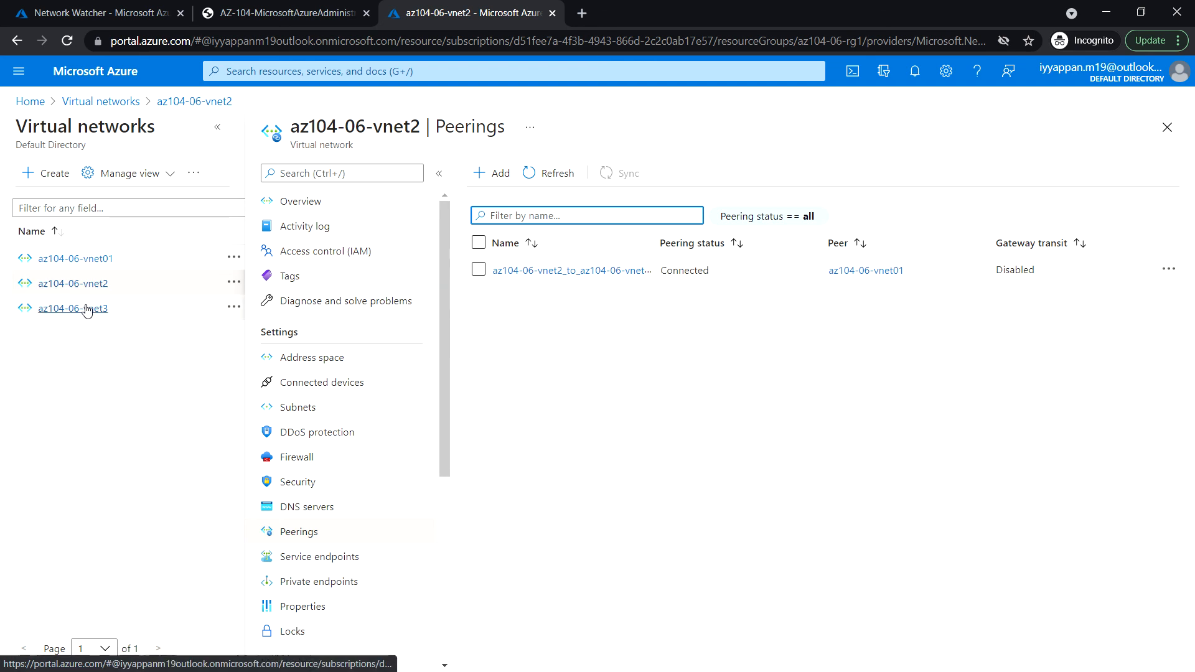
pyautogui.click(72, 308)
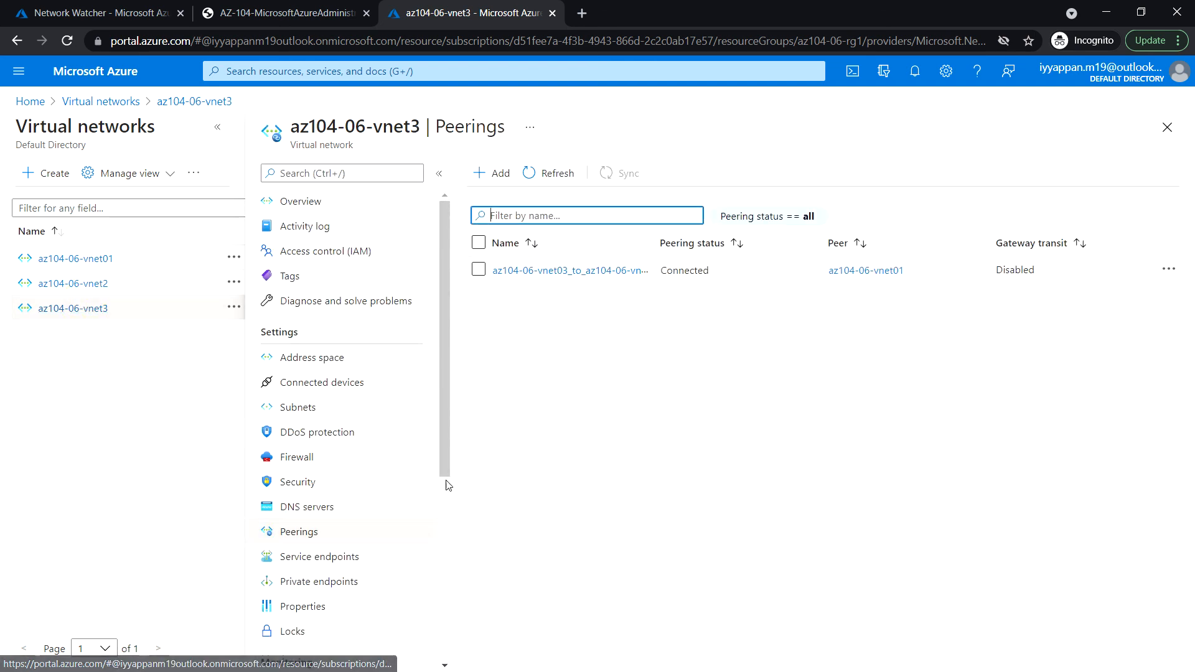
pyautogui.moveTo(570, 271)
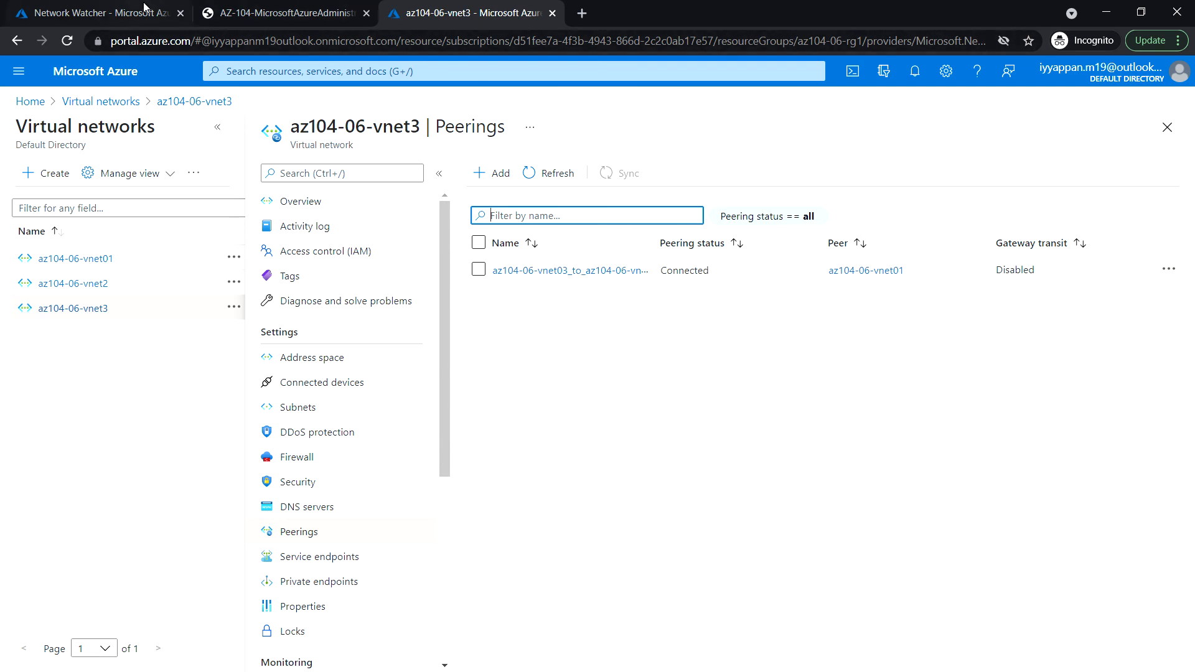
pyautogui.click(92, 14)
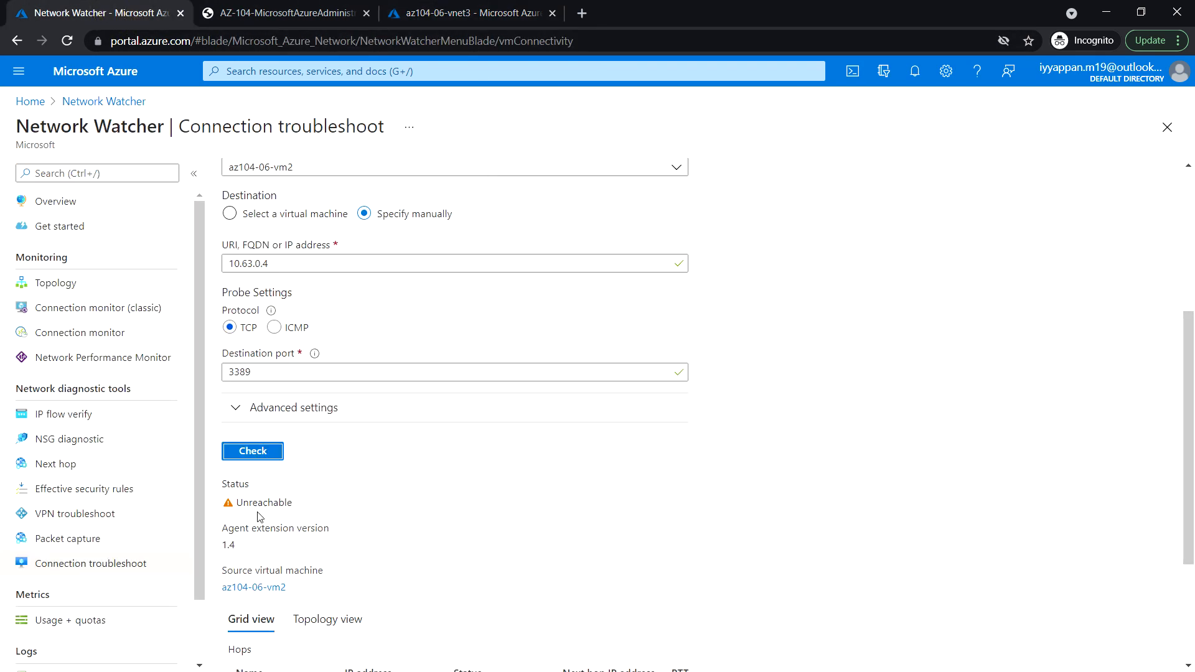